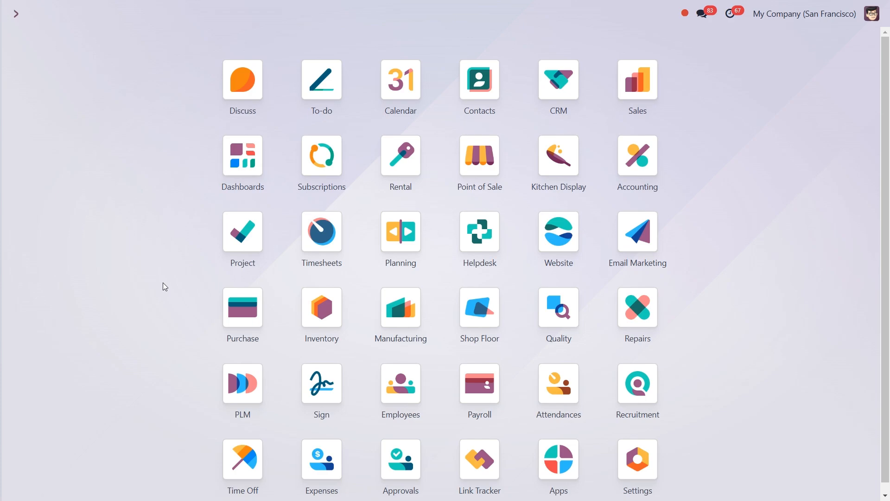
Go to Time Off > Configuration > Time Off Types to list the seven leave types
{"action": "left_click", "coordinate": [242, 456]}
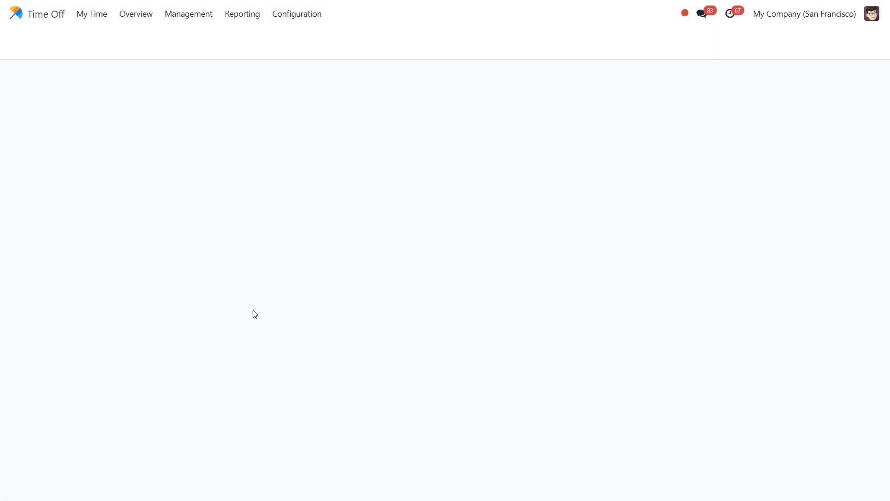
{"action": "left_click", "coordinate": [296, 13]}
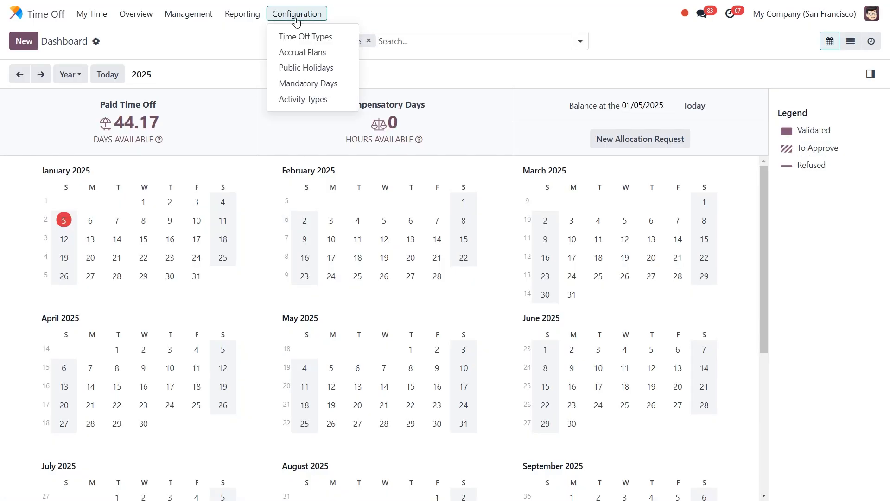
{"action": "left_click", "coordinate": [305, 36]}
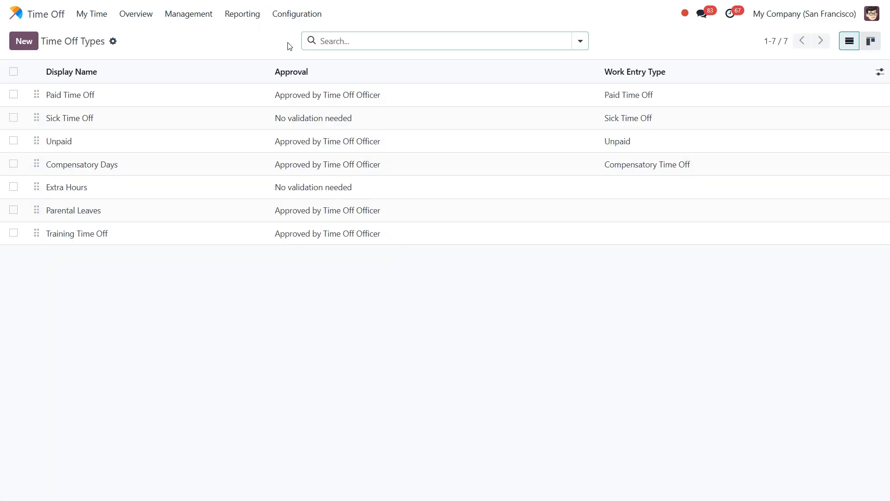
{"action": "mouse_move", "coordinate": [76, 233]}
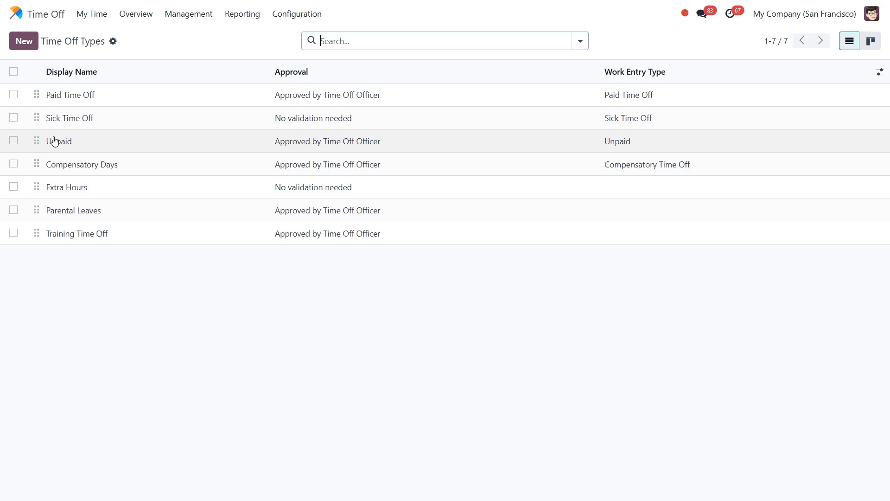
{"action": "mouse_move", "coordinate": [114, 165]}
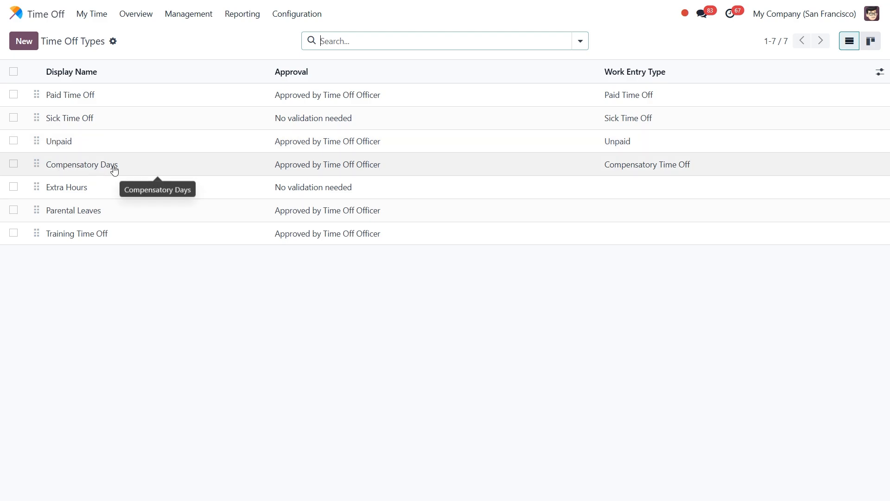
{"action": "mouse_move", "coordinate": [74, 267]}
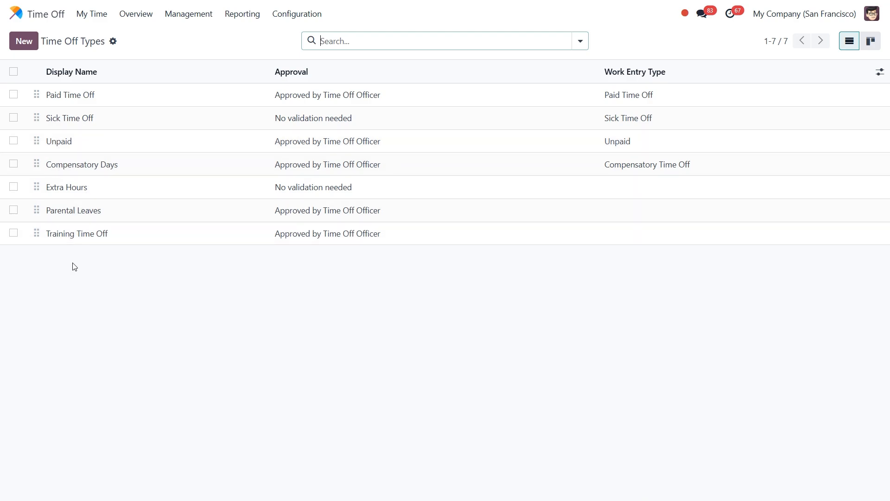
{"action": "mouse_move", "coordinate": [167, 261]}
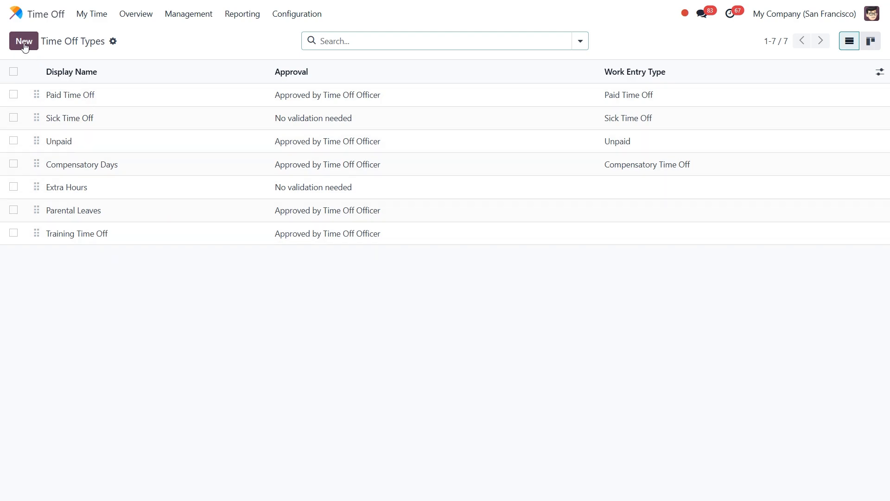
{"action": "left_click", "coordinate": [23, 41]}
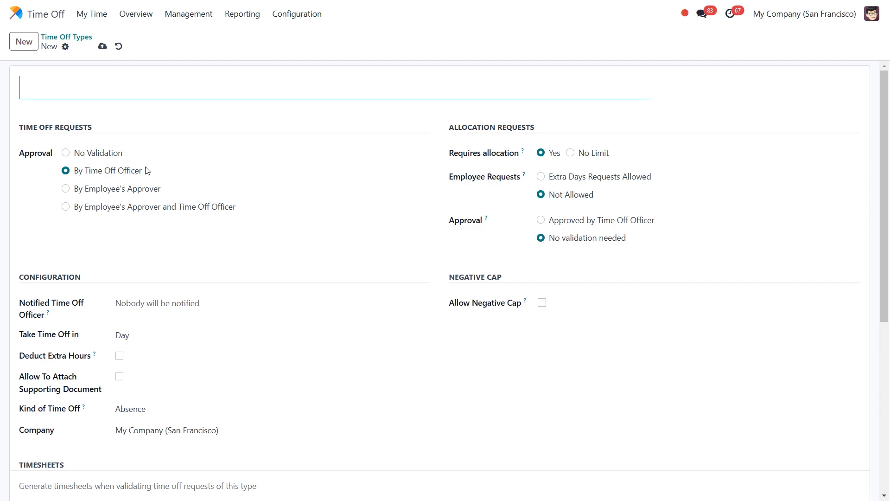
{"action": "scroll", "scroll_direction": "down", "scroll_amount": 3}
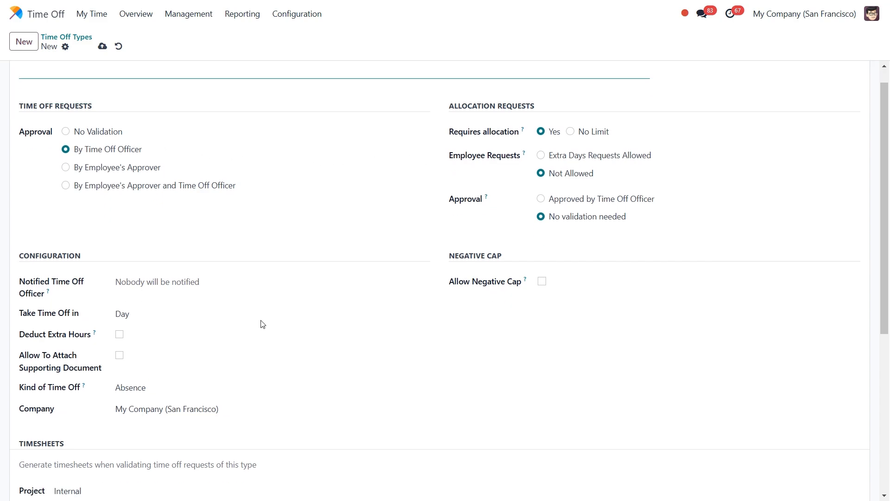
{"action": "scroll", "scroll_direction": "down", "scroll_amount": 3}
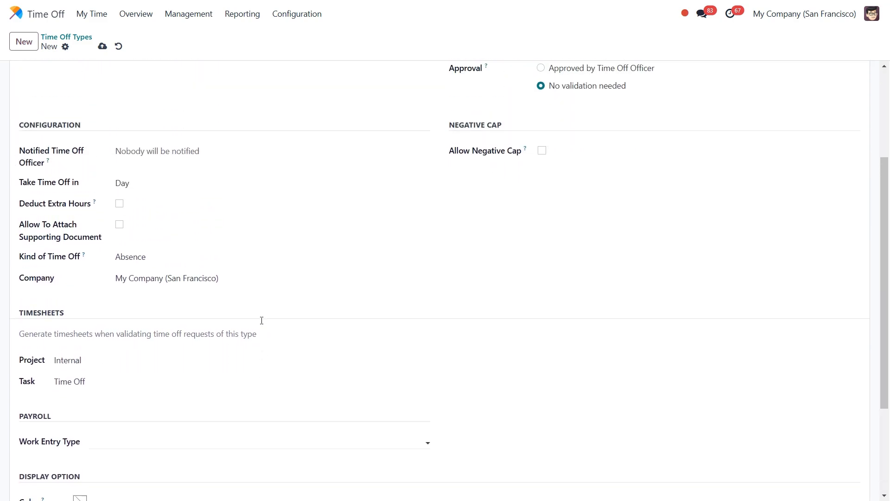
{"action": "scroll", "scroll_direction": "up", "scroll_amount": 3}
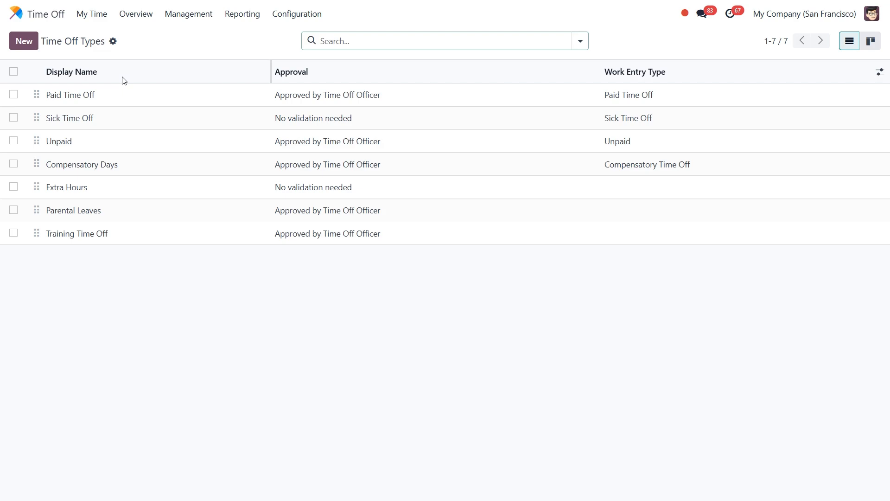
Open the Paid Time Off row's settings form from the Time Off Types list
{"action": "left_click", "coordinate": [70, 95]}
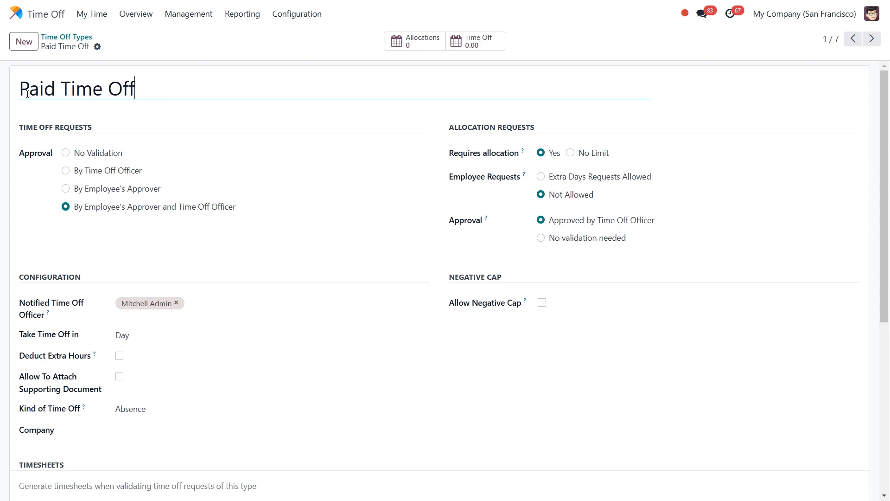
{"action": "mouse_move", "coordinate": [162, 88]}
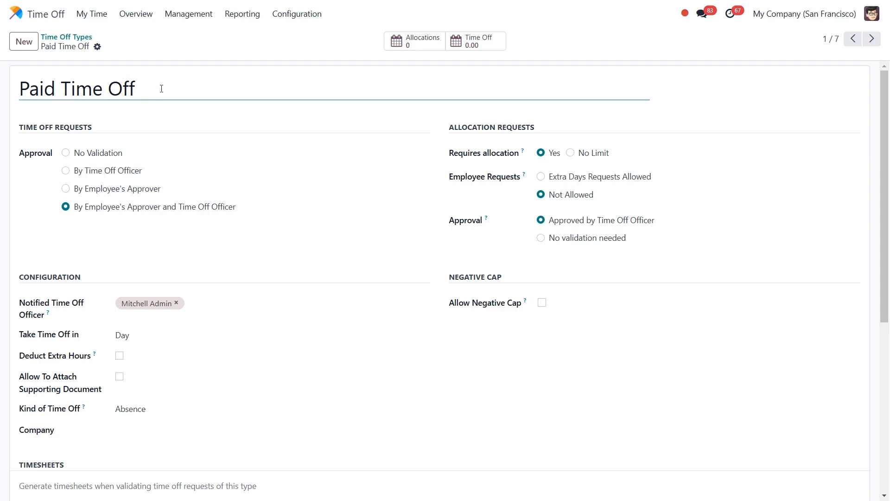
{"action": "mouse_move", "coordinate": [152, 241]}
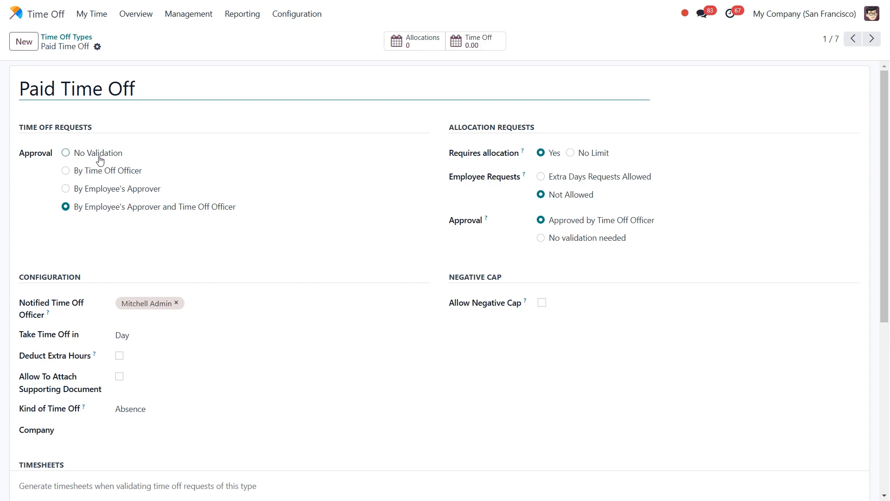
{"action": "mouse_move", "coordinate": [121, 159]}
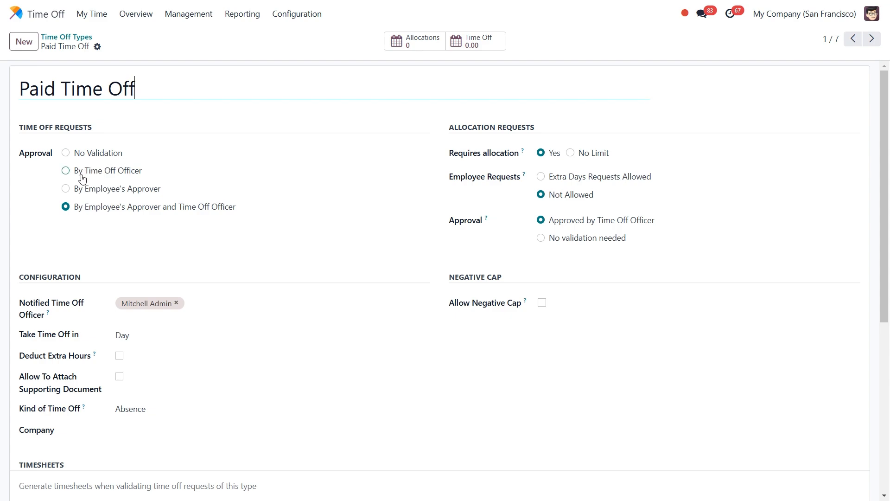
{"action": "mouse_move", "coordinate": [129, 176]}
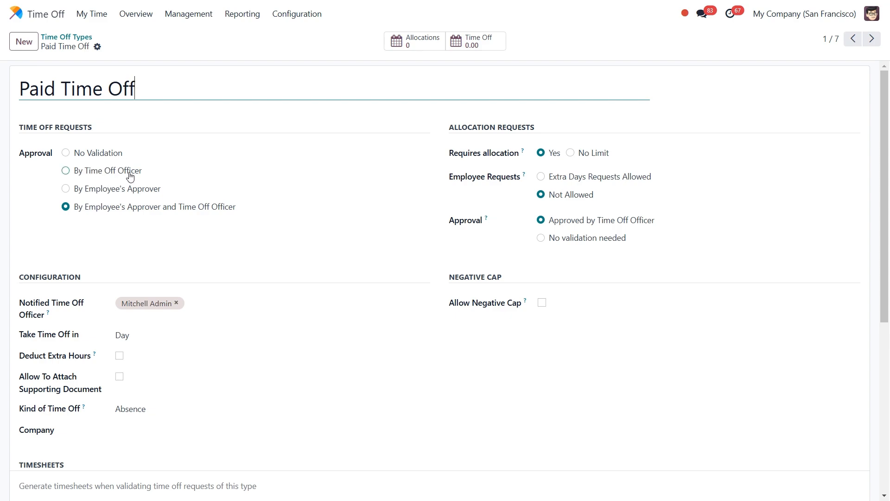
{"action": "mouse_move", "coordinate": [134, 195]}
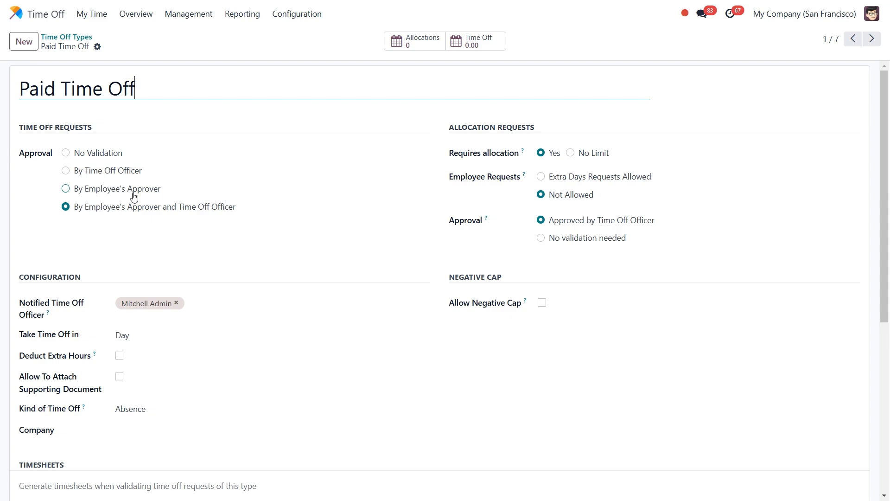
{"action": "mouse_move", "coordinate": [219, 219]}
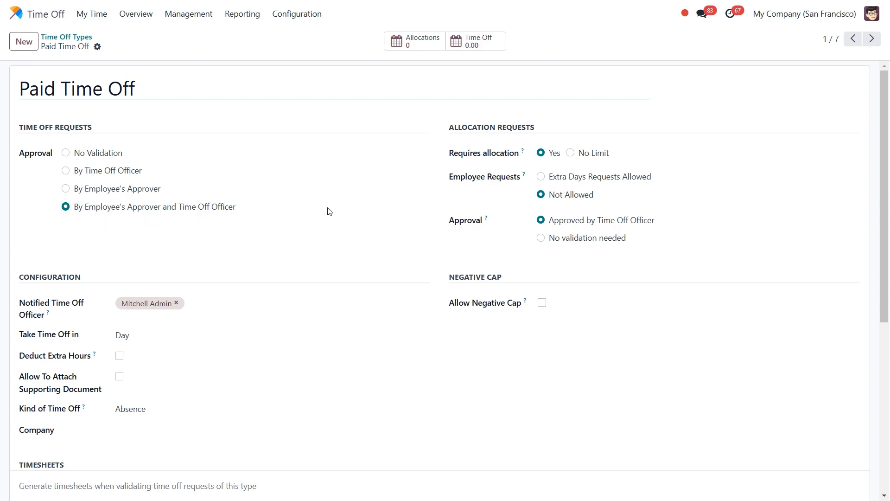
{"action": "mouse_move", "coordinate": [446, 175]}
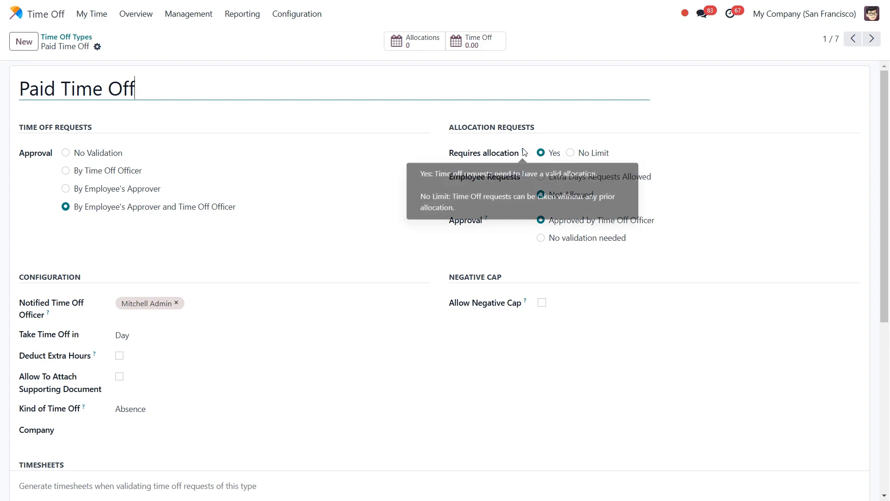
{"action": "mouse_move", "coordinate": [613, 159]}
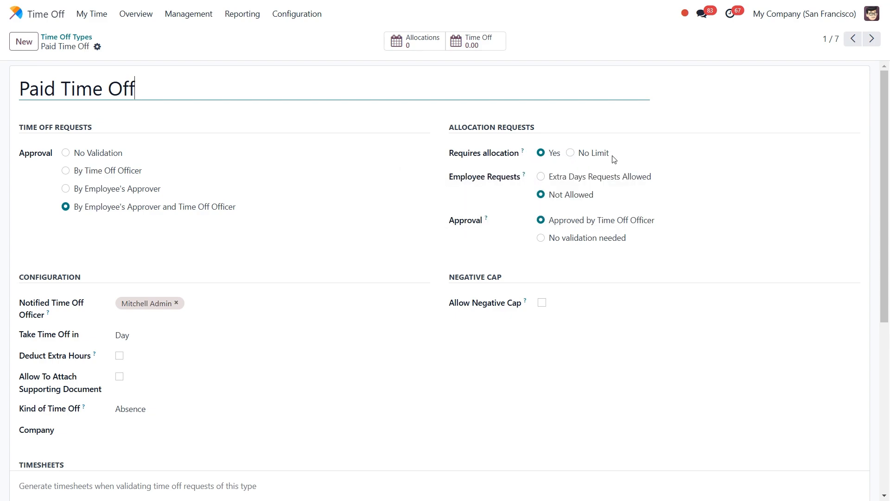
{"action": "mouse_move", "coordinate": [565, 172]}
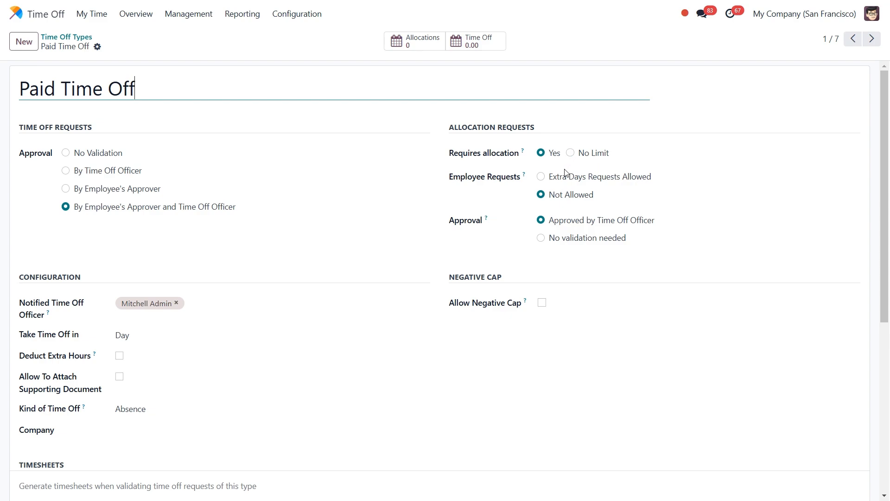
{"action": "mouse_move", "coordinate": [591, 186]}
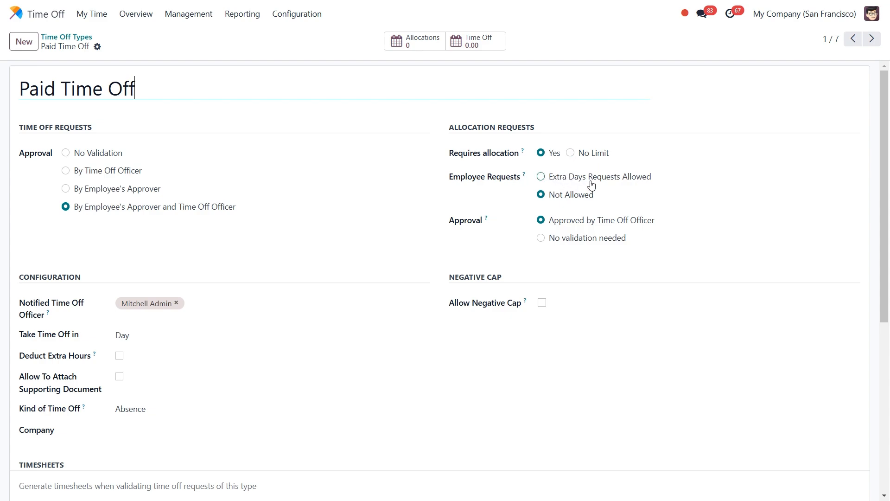
{"action": "mouse_move", "coordinate": [610, 192]}
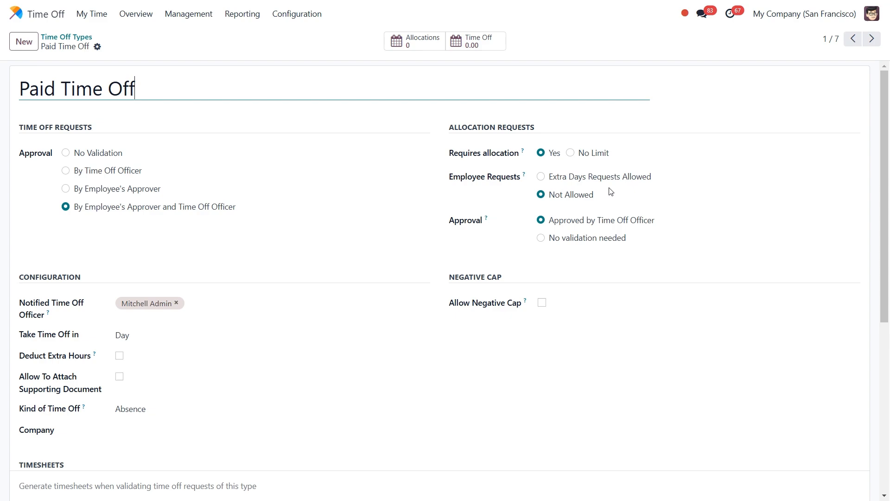
{"action": "mouse_move", "coordinate": [541, 176]}
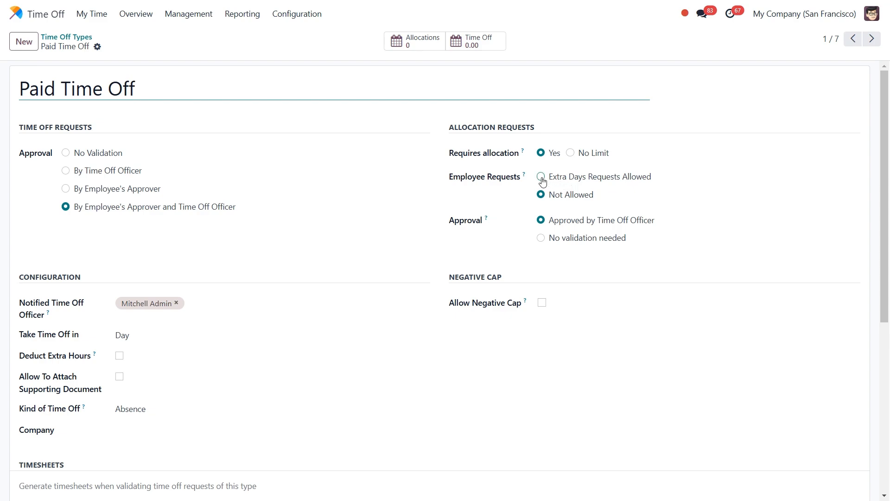
{"action": "mouse_move", "coordinate": [525, 225]}
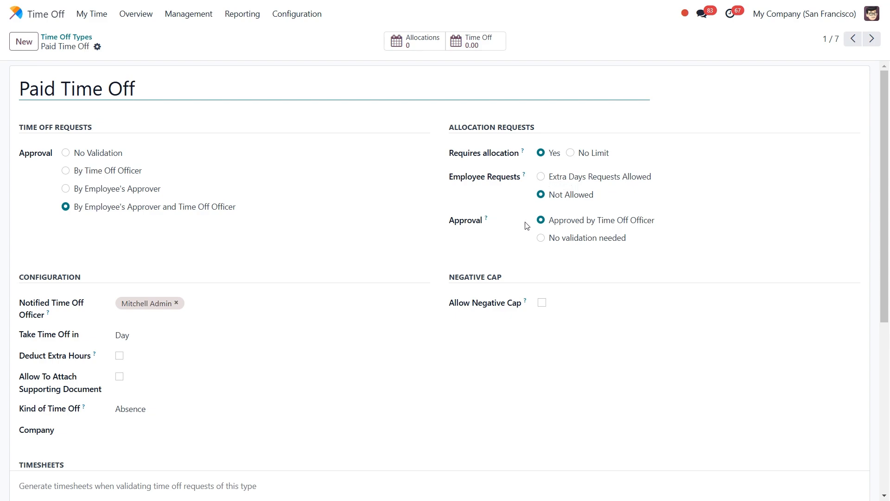
{"action": "mouse_move", "coordinate": [540, 238]}
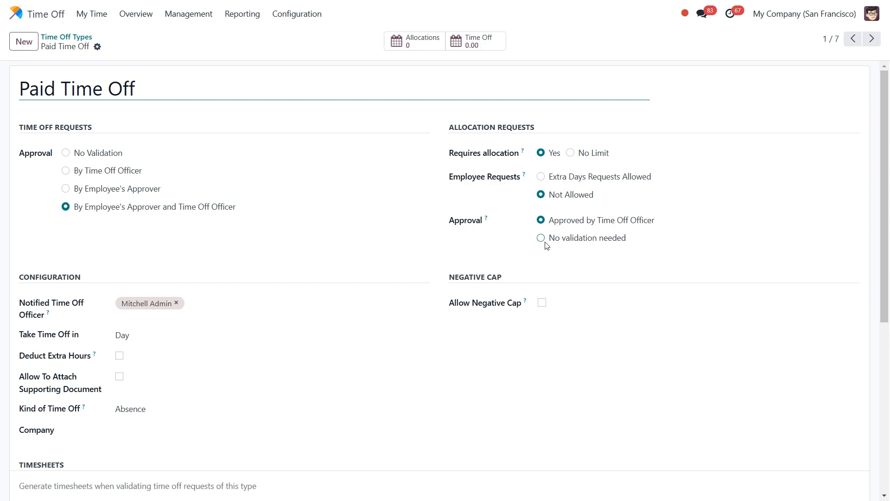
{"action": "mouse_move", "coordinate": [586, 241]}
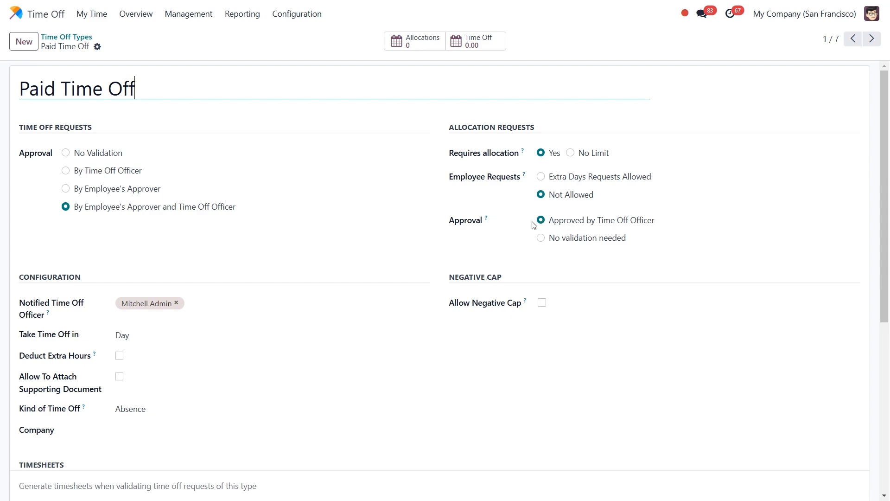
{"action": "mouse_move", "coordinate": [523, 233]}
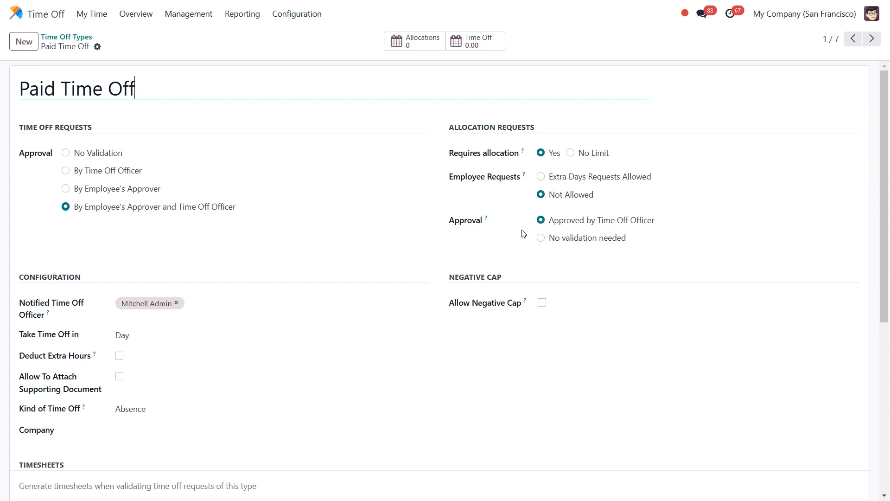
{"action": "scroll", "scroll_direction": "down", "scroll_amount": 3}
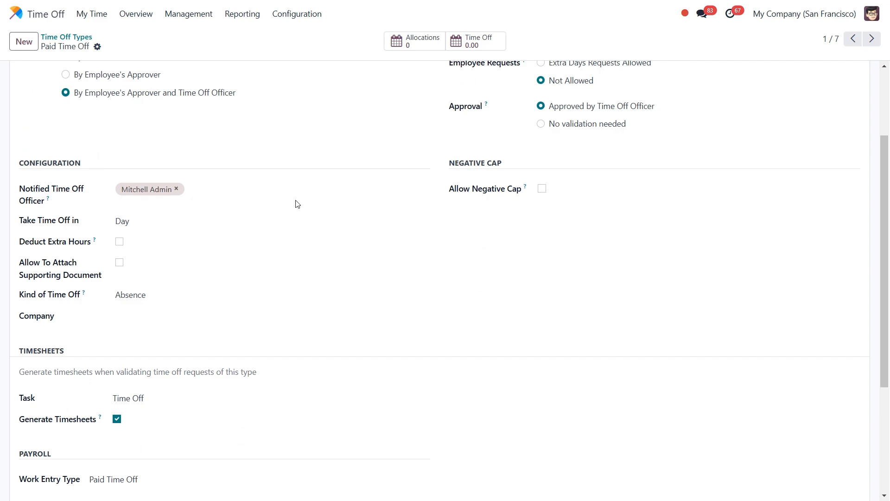
{"action": "mouse_move", "coordinate": [17, 206]}
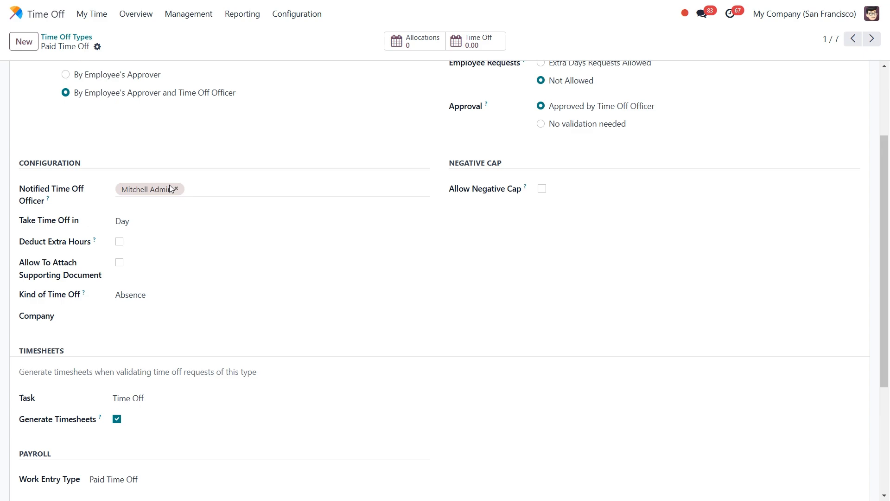
{"action": "left_click", "coordinate": [272, 189]}
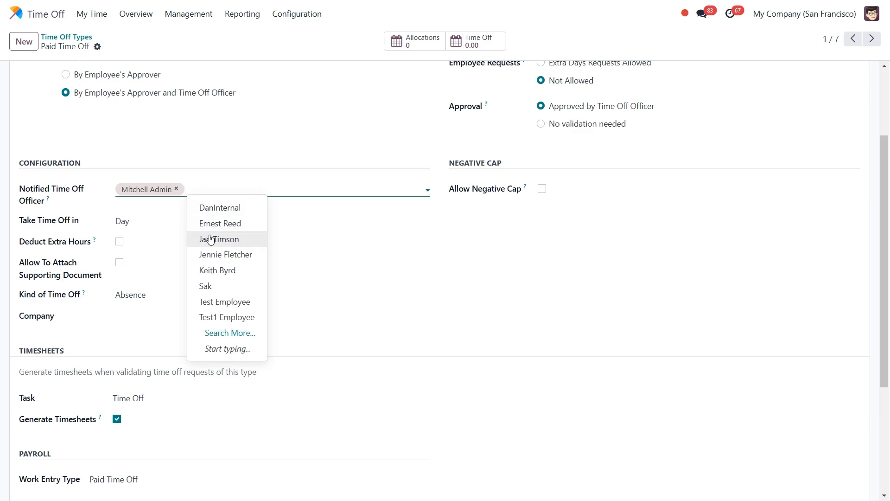
{"action": "mouse_move", "coordinate": [208, 184]}
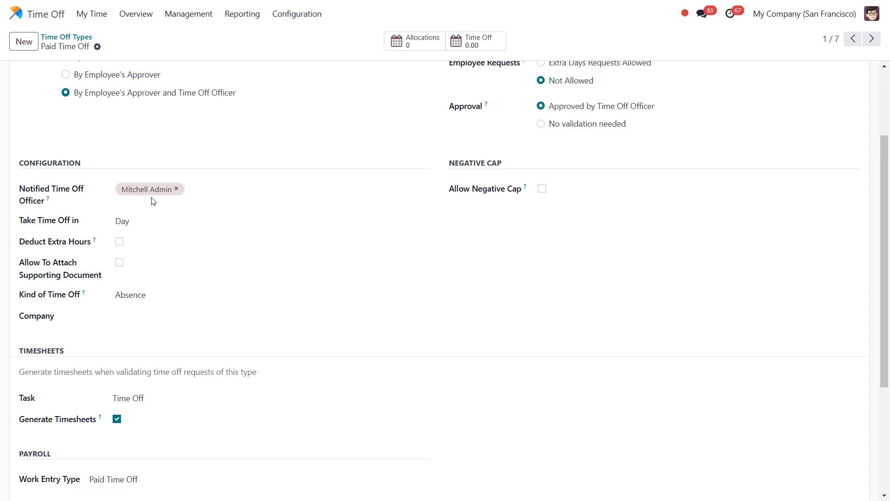
{"action": "mouse_move", "coordinate": [108, 202]}
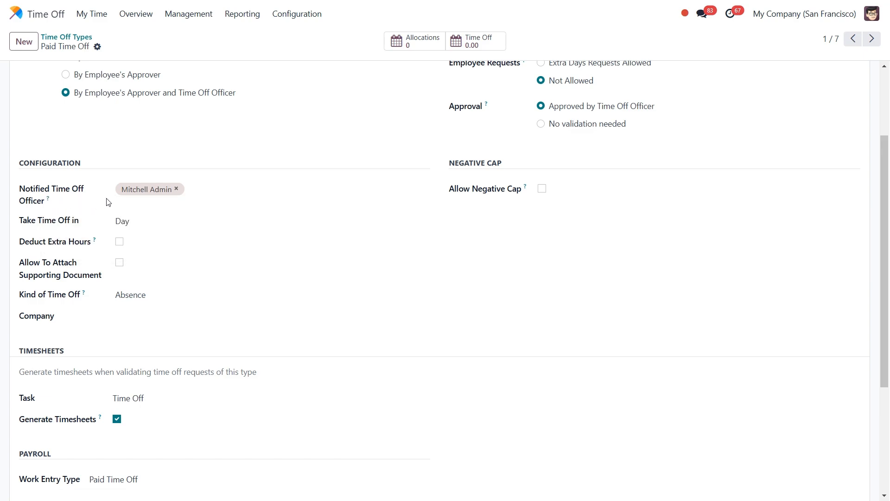
{"action": "mouse_move", "coordinate": [119, 224]}
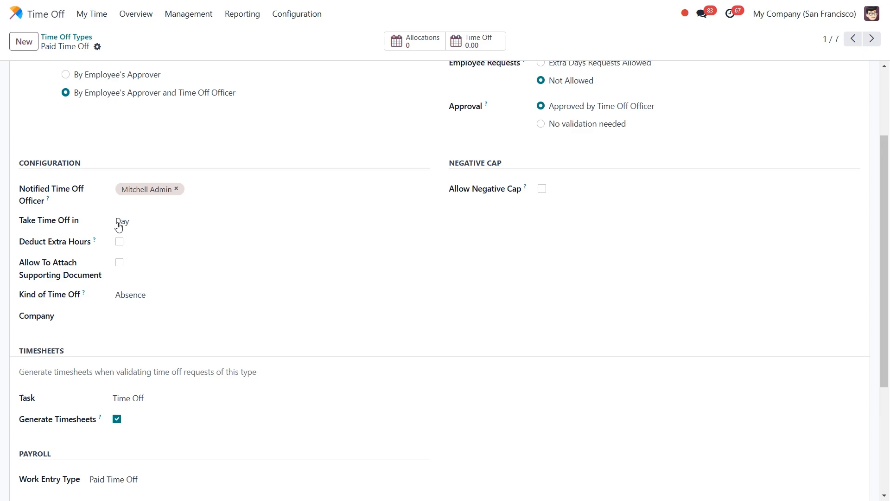
{"action": "left_click", "coordinate": [122, 221]}
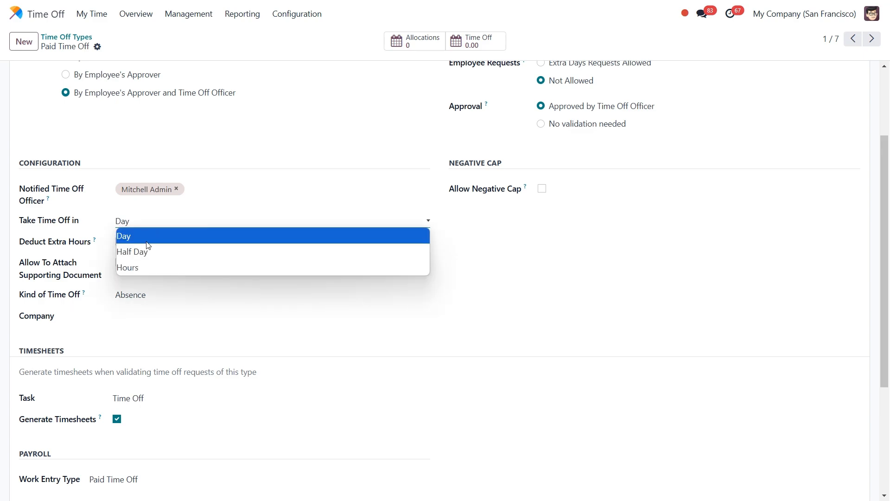
{"action": "mouse_move", "coordinate": [170, 242]}
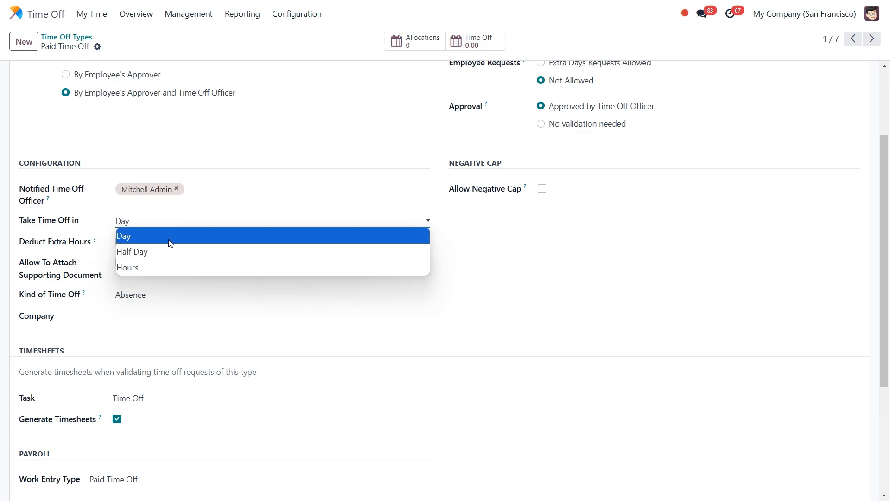
{"action": "mouse_move", "coordinate": [136, 267]}
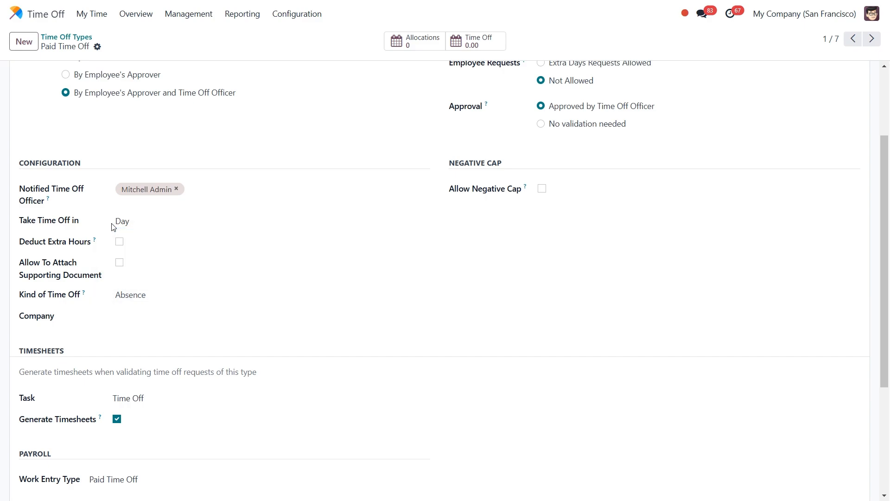
{"action": "left_click", "coordinate": [119, 241]}
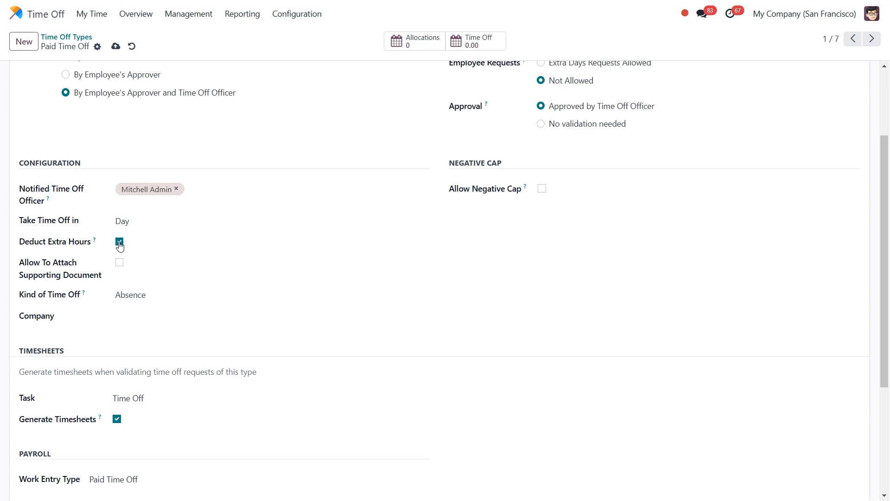
{"action": "mouse_move", "coordinate": [94, 241]}
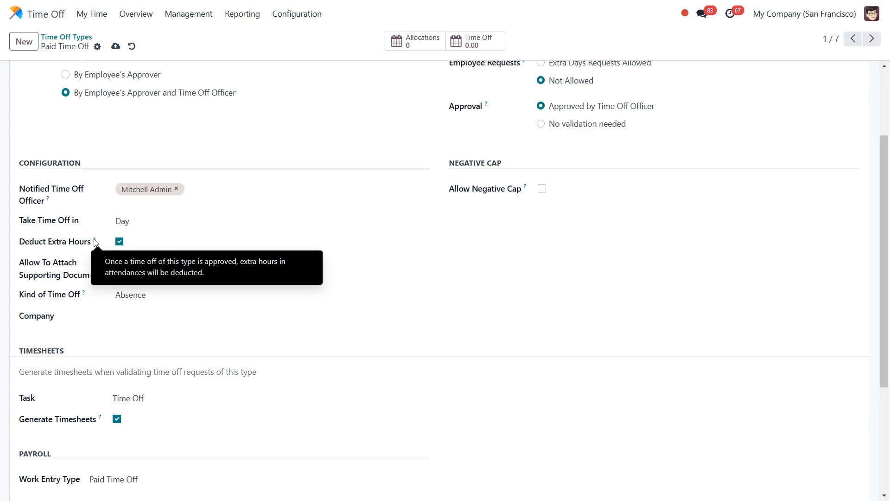
{"action": "mouse_move", "coordinate": [119, 242]}
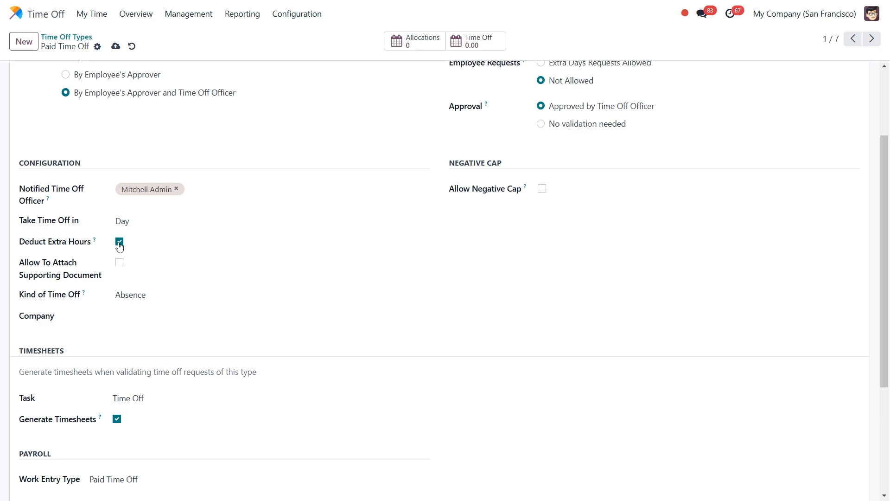
{"action": "left_click", "coordinate": [118, 241]}
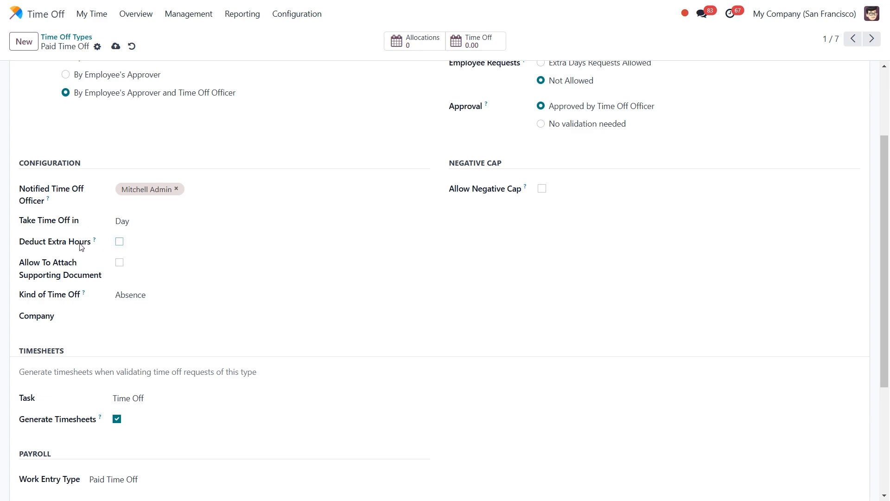
{"action": "mouse_move", "coordinate": [112, 248]}
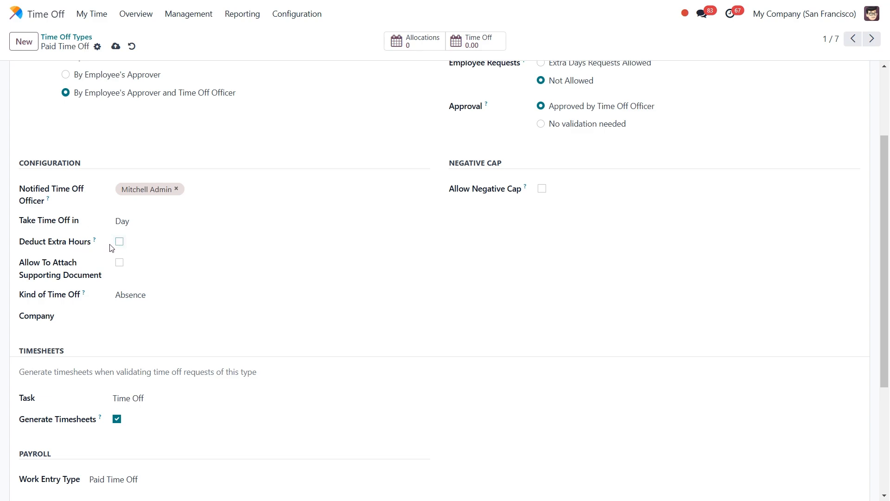
{"action": "mouse_move", "coordinate": [144, 247]}
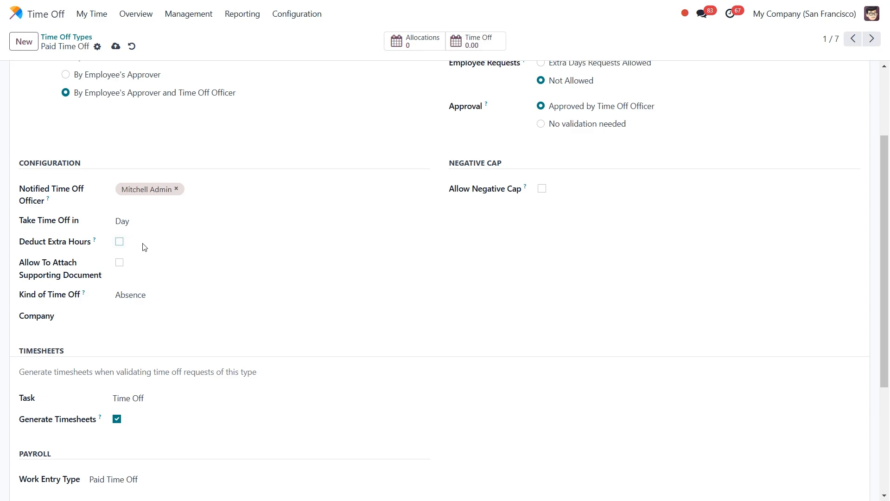
{"action": "mouse_move", "coordinate": [25, 247]}
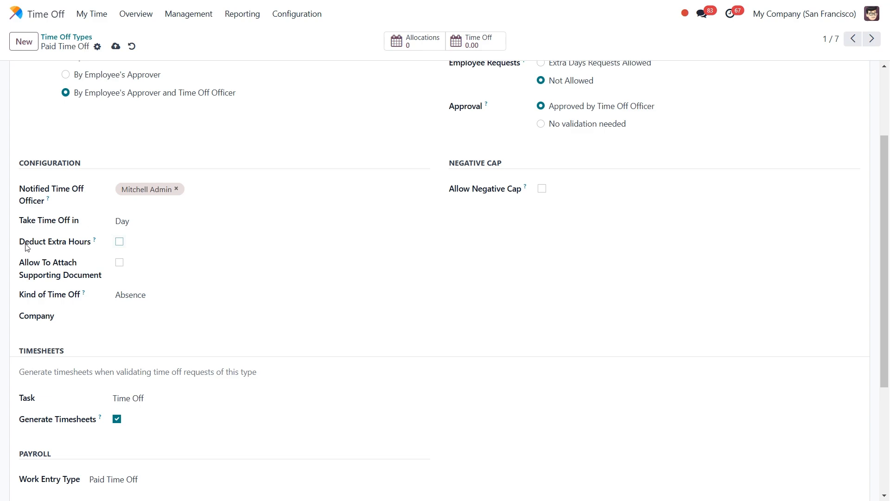
{"action": "mouse_move", "coordinate": [81, 268]}
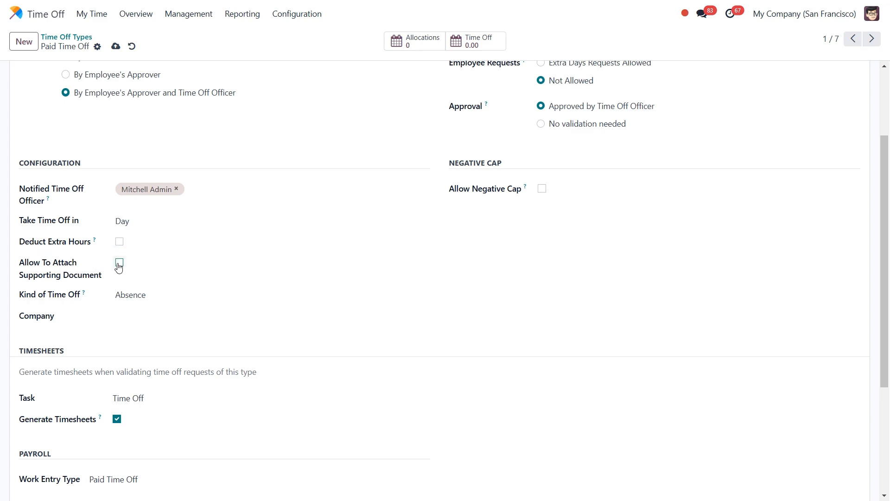
{"action": "left_click", "coordinate": [119, 266]}
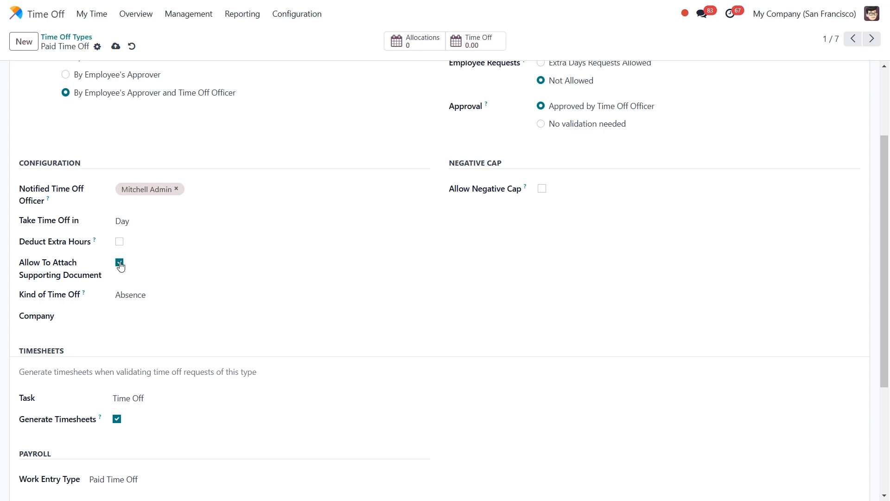
{"action": "left_click", "coordinate": [119, 262]}
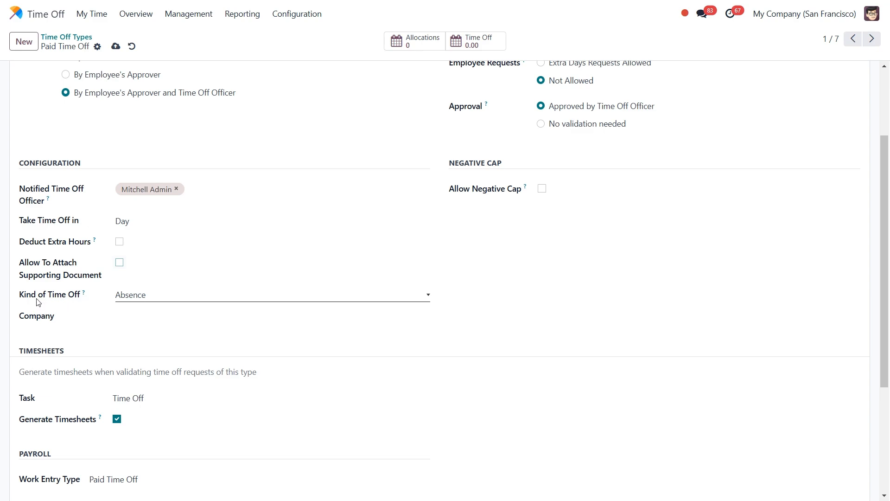
{"action": "left_click", "coordinate": [273, 294]}
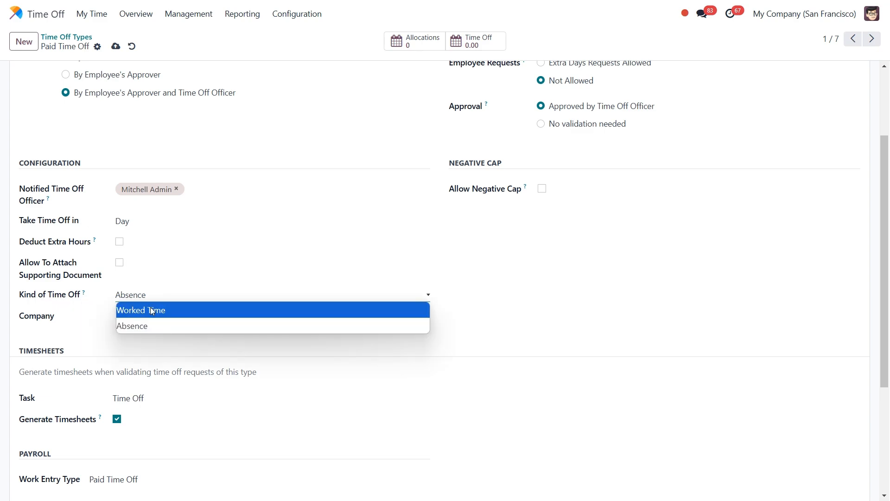
{"action": "mouse_move", "coordinate": [148, 319]}
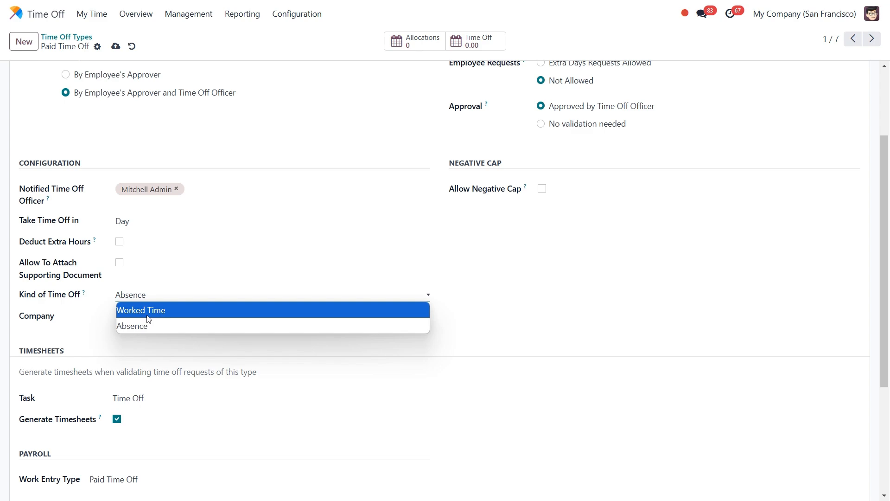
{"action": "left_click", "coordinate": [131, 325]}
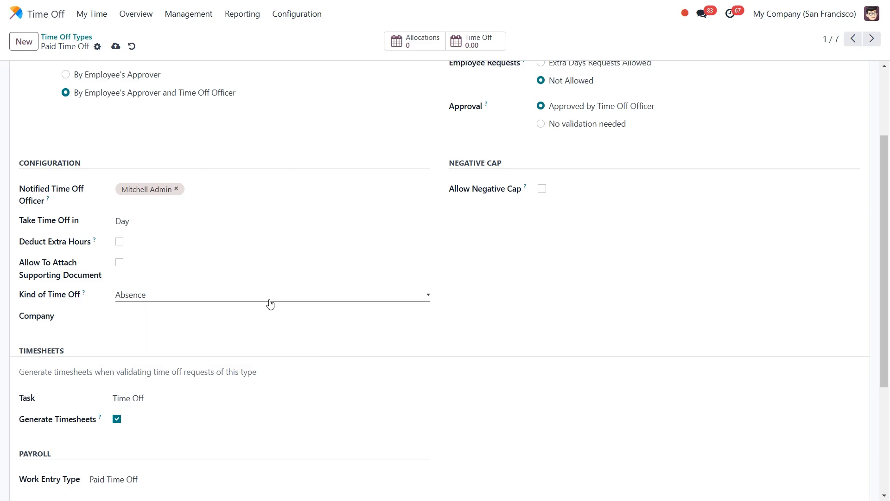
{"action": "mouse_move", "coordinate": [524, 190]}
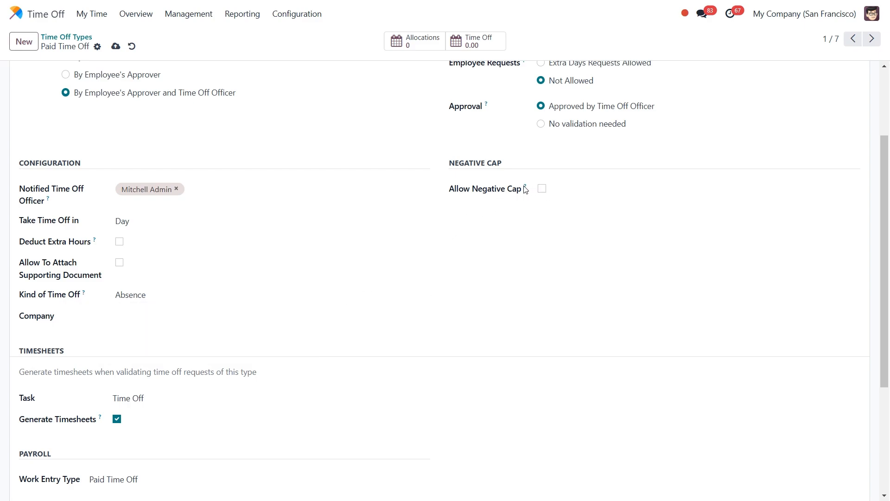
{"action": "mouse_move", "coordinate": [507, 199]}
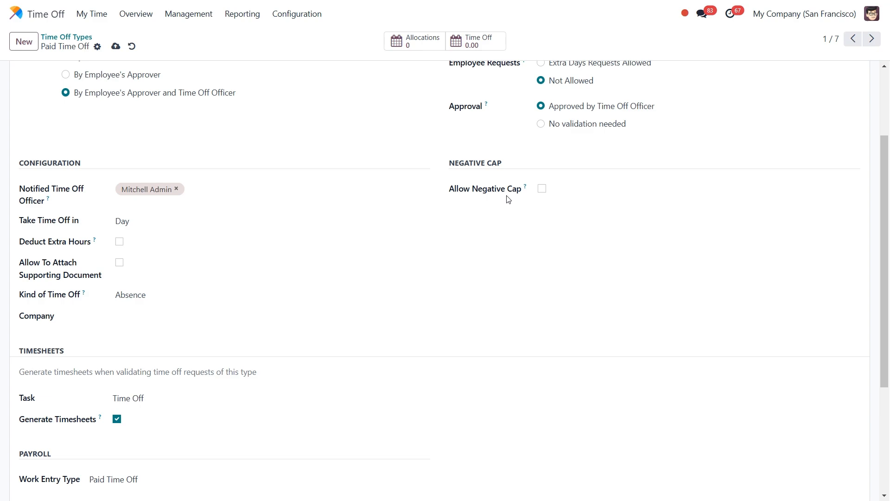
{"action": "mouse_move", "coordinate": [525, 188]}
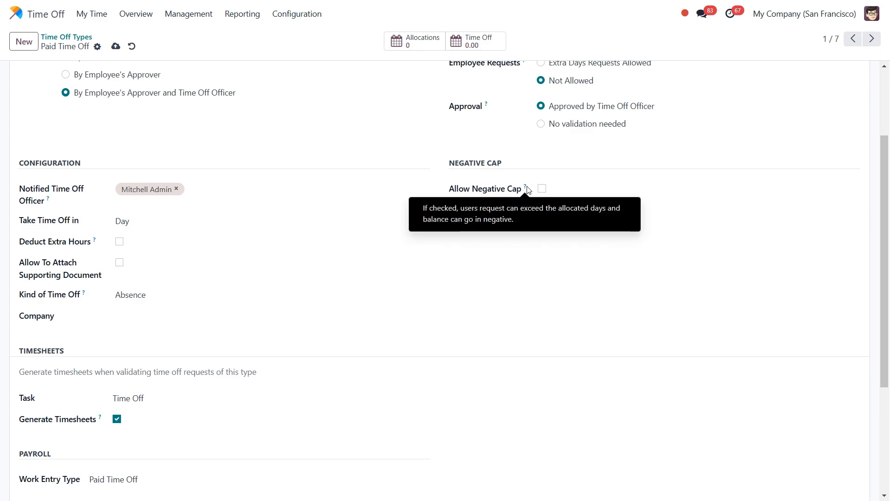
{"action": "mouse_move", "coordinate": [530, 204]}
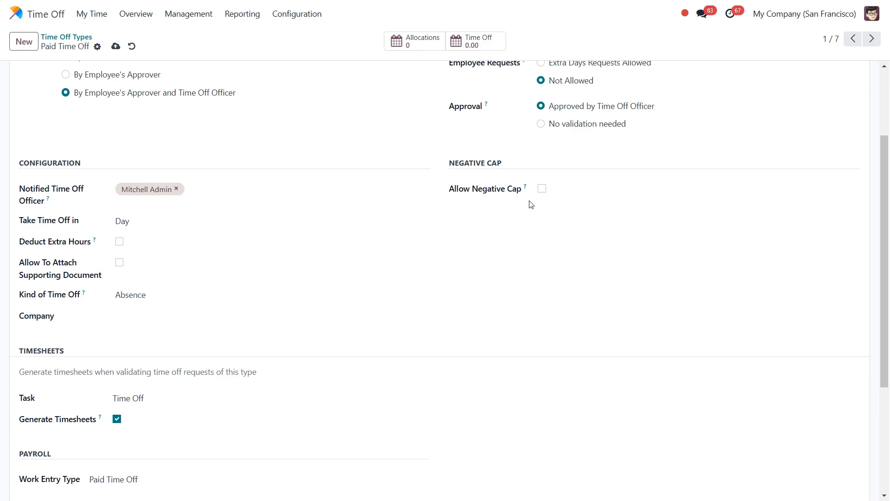
{"action": "left_click", "coordinate": [541, 188]}
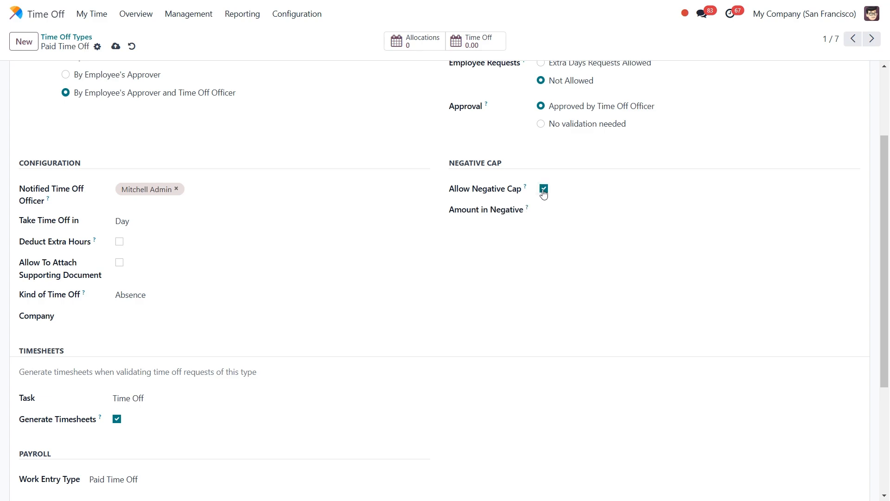
{"action": "left_click", "coordinate": [543, 187]}
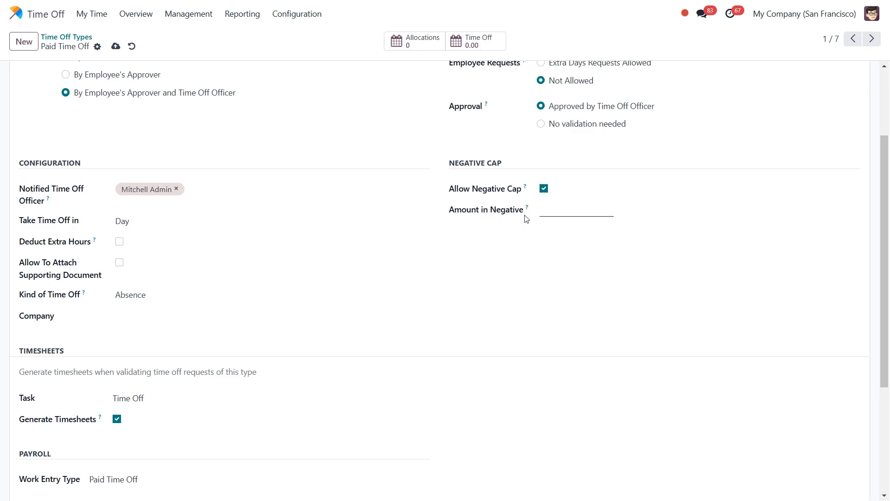
{"action": "left_click", "coordinate": [575, 212]}
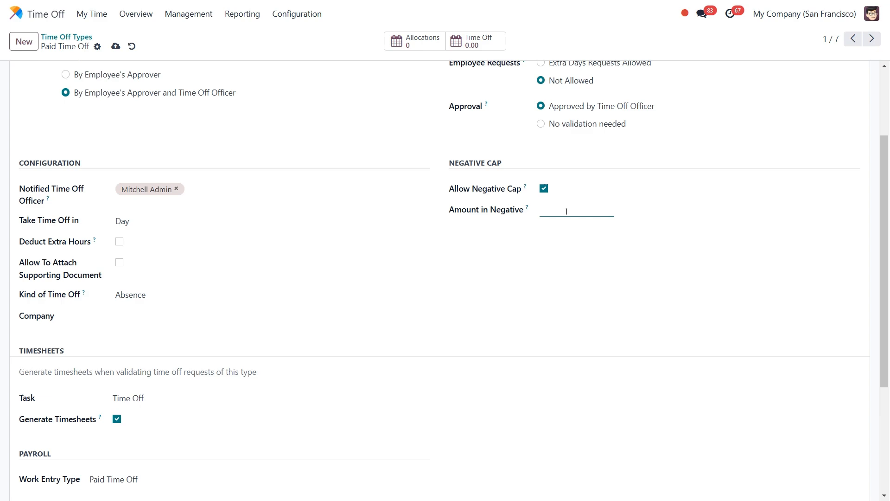
{"action": "mouse_move", "coordinate": [528, 210]}
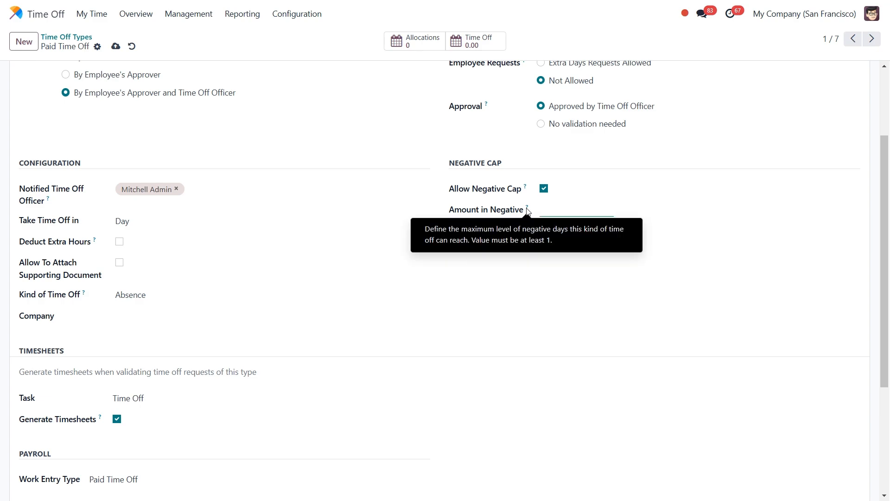
{"action": "left_click", "coordinate": [576, 210]}
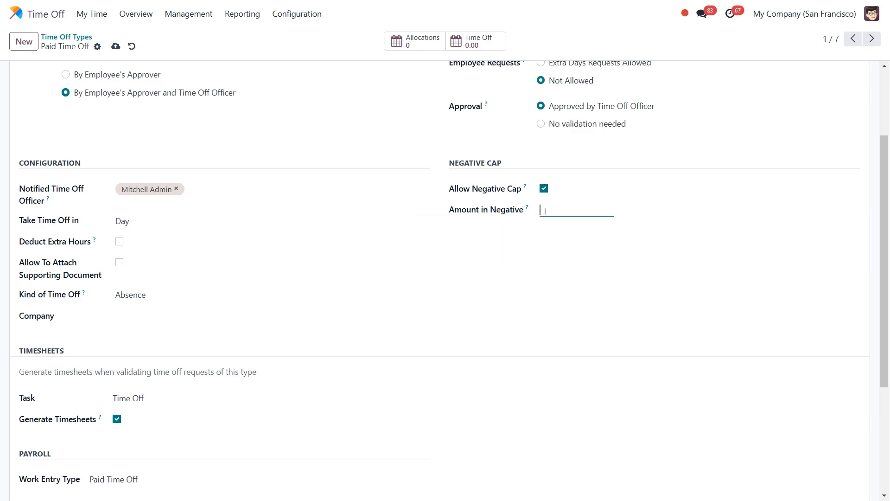
{"action": "left_click", "coordinate": [543, 188]}
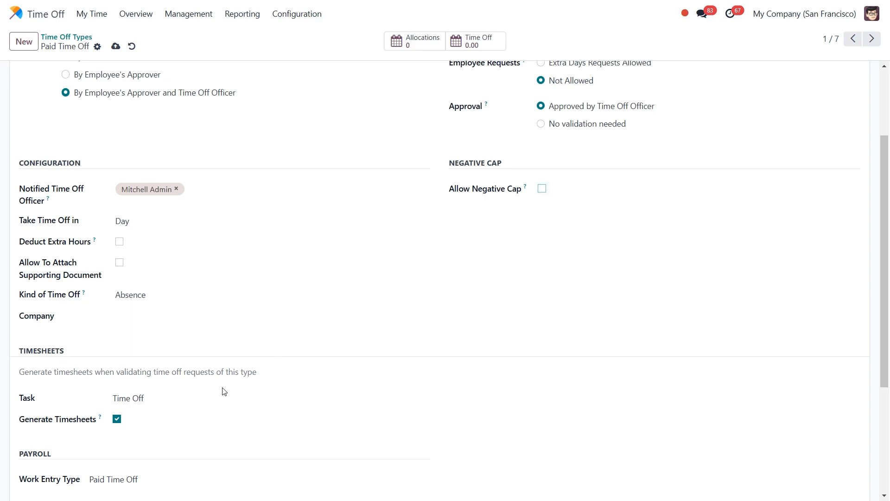
{"action": "scroll", "scroll_direction": "down", "scroll_amount": 3}
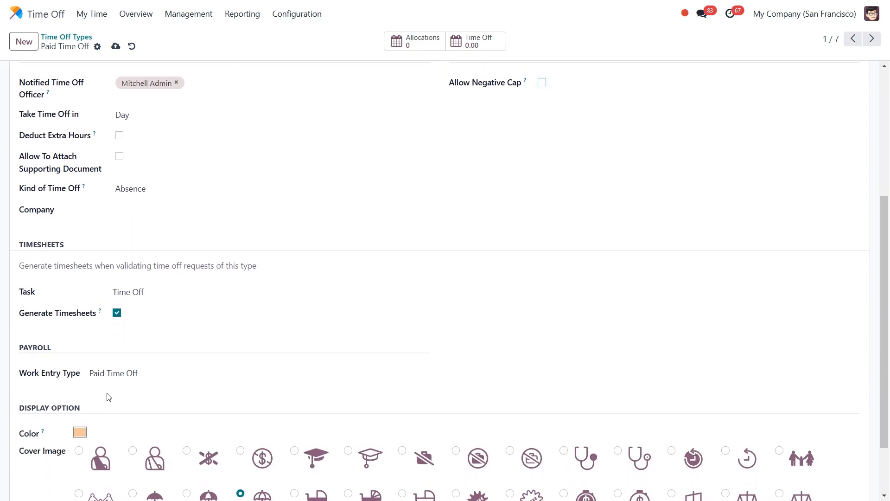
{"action": "scroll", "scroll_direction": "down", "scroll_amount": 3}
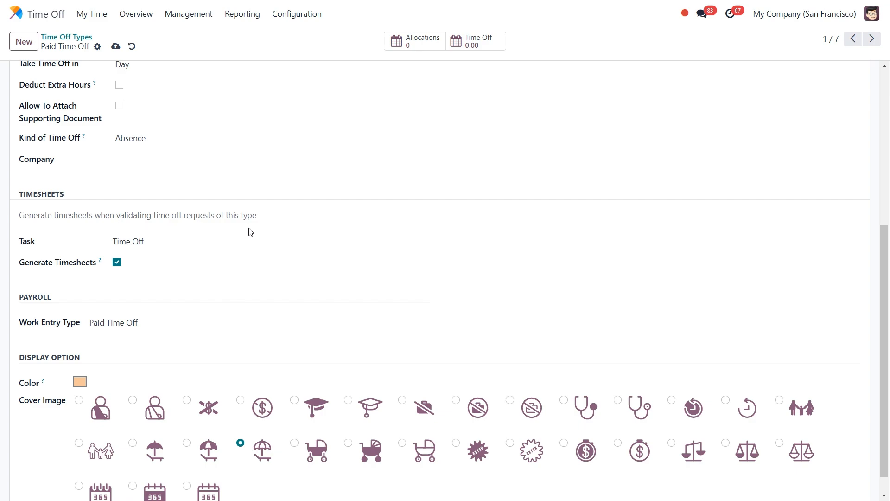
{"action": "mouse_move", "coordinate": [146, 263]}
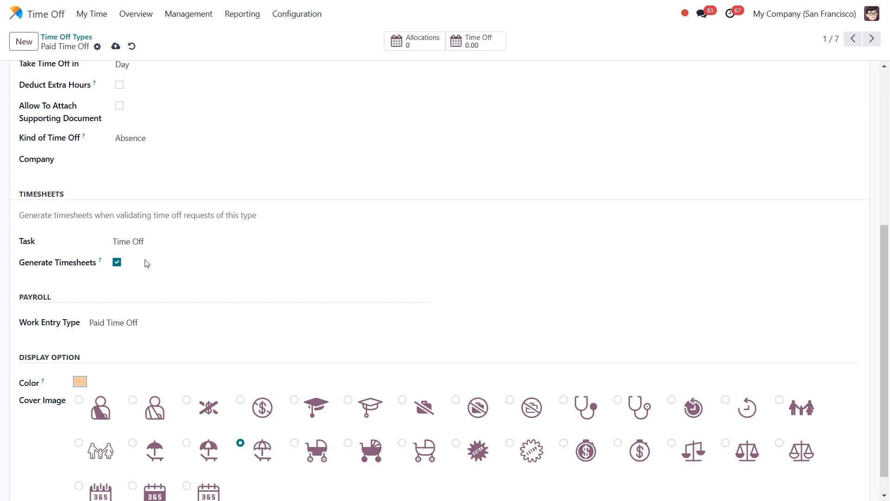
{"action": "mouse_move", "coordinate": [126, 268]}
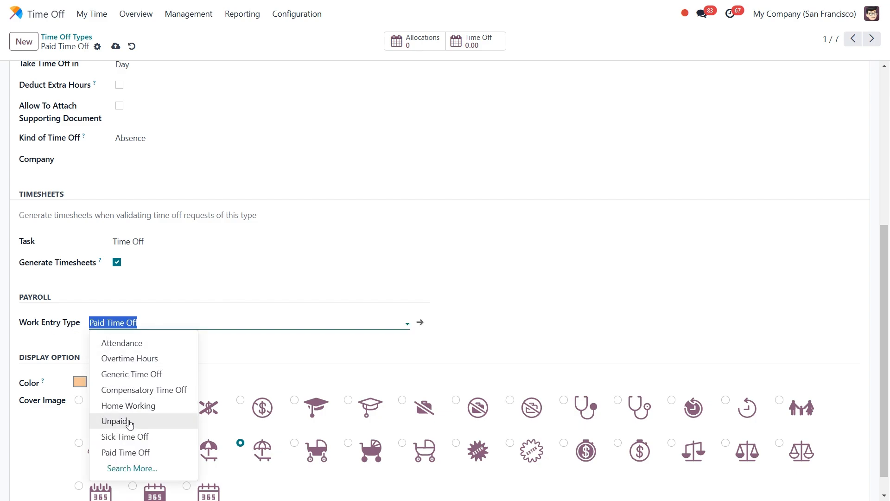
{"action": "mouse_move", "coordinate": [215, 325]}
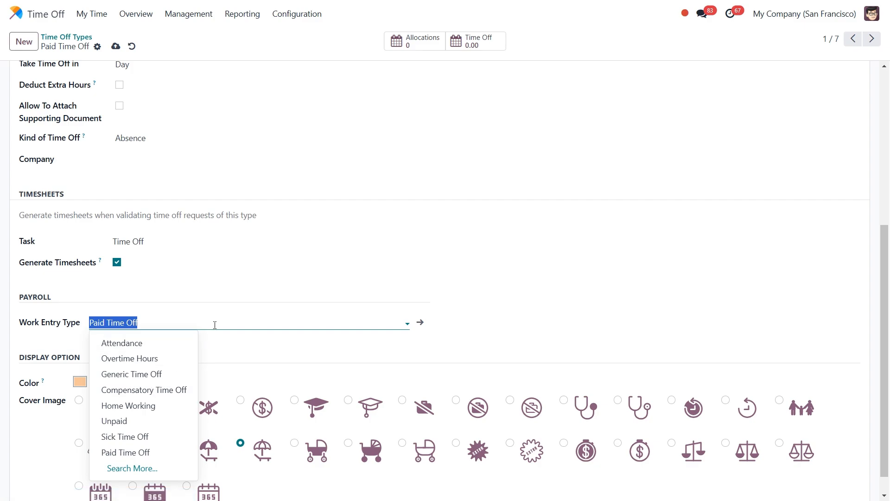
{"action": "left_click", "coordinate": [126, 452]}
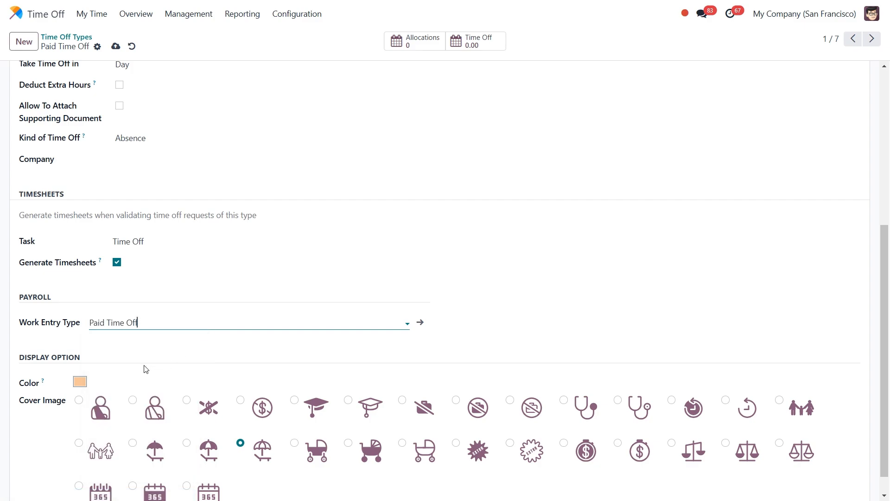
{"action": "scroll", "scroll_direction": "down", "scroll_amount": 3}
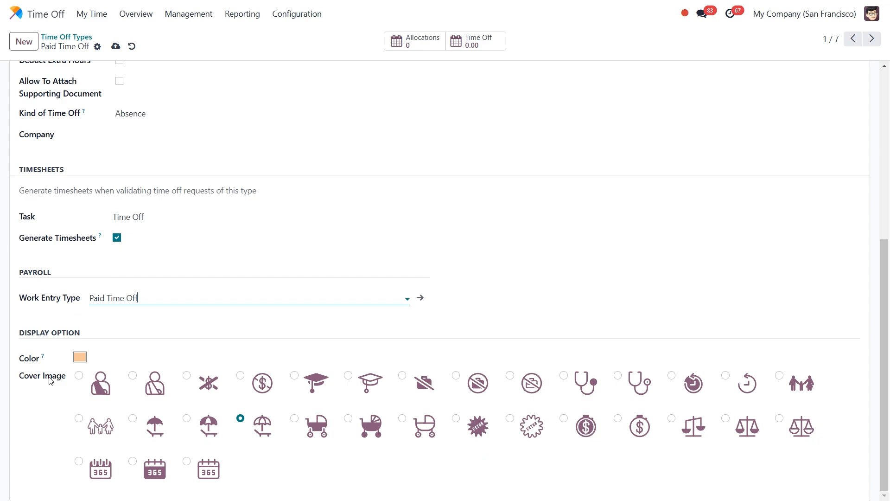
{"action": "mouse_move", "coordinate": [419, 387]}
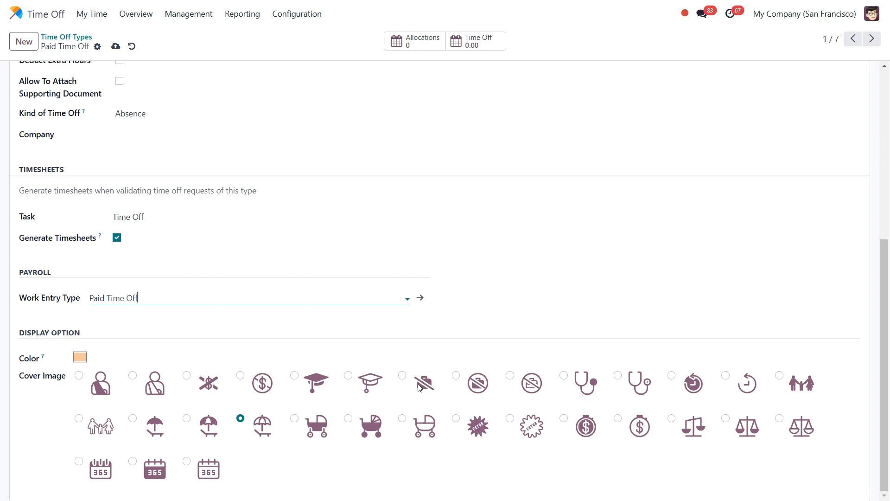
{"action": "mouse_move", "coordinate": [238, 473]}
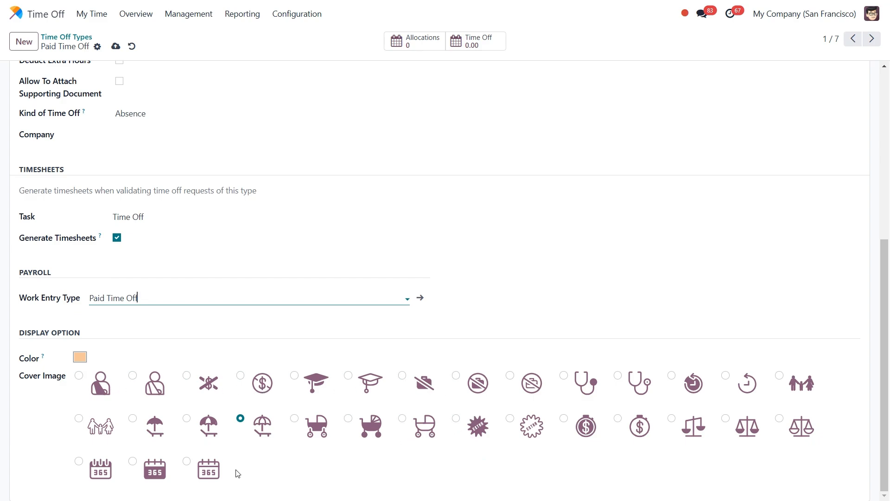
{"action": "left_click", "coordinate": [79, 356]}
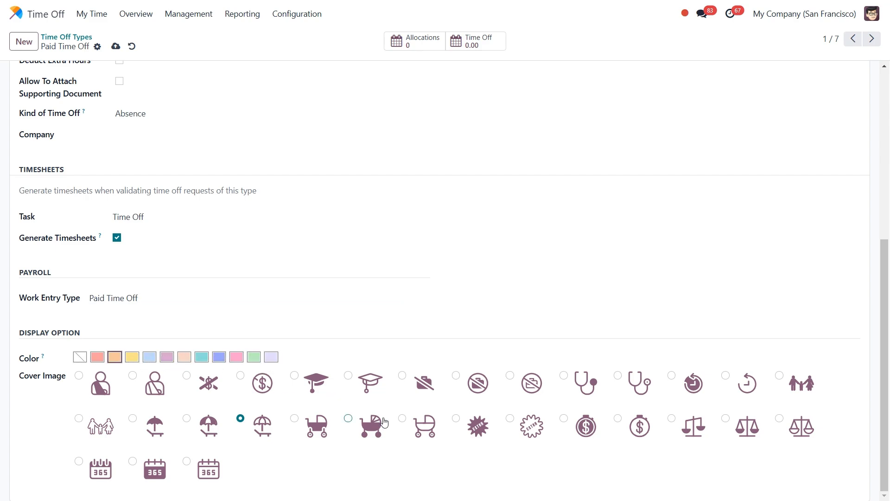
{"action": "mouse_move", "coordinate": [319, 448]}
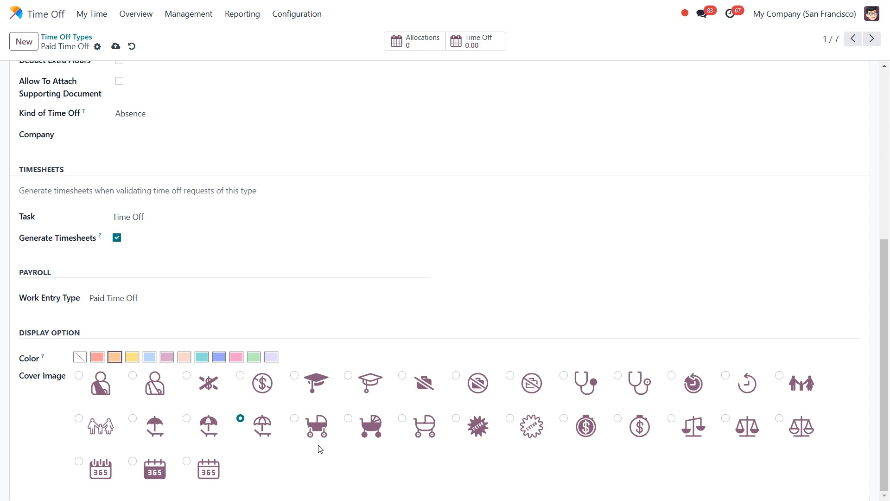
{"action": "scroll", "scroll_direction": "up", "scroll_amount": 3}
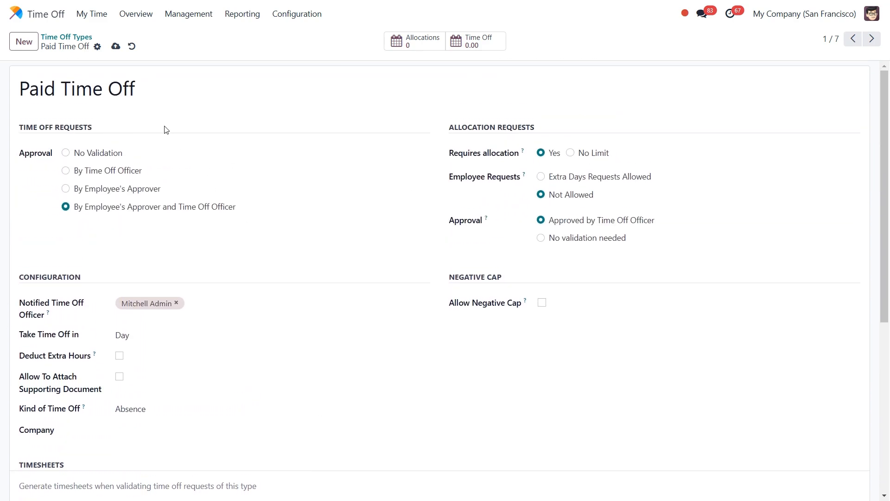
Save the Paid Time Off record and scroll down to review the form
{"action": "left_click", "coordinate": [116, 47]}
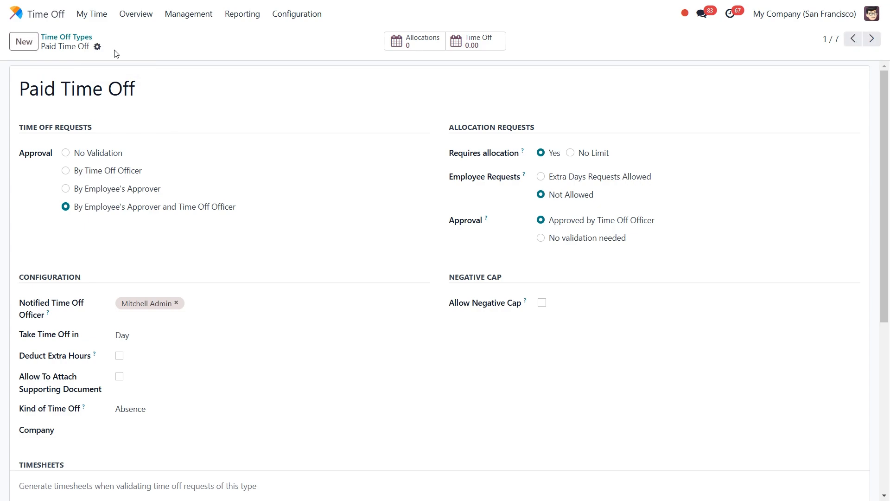
{"action": "scroll", "scroll_direction": "down", "scroll_amount": 3}
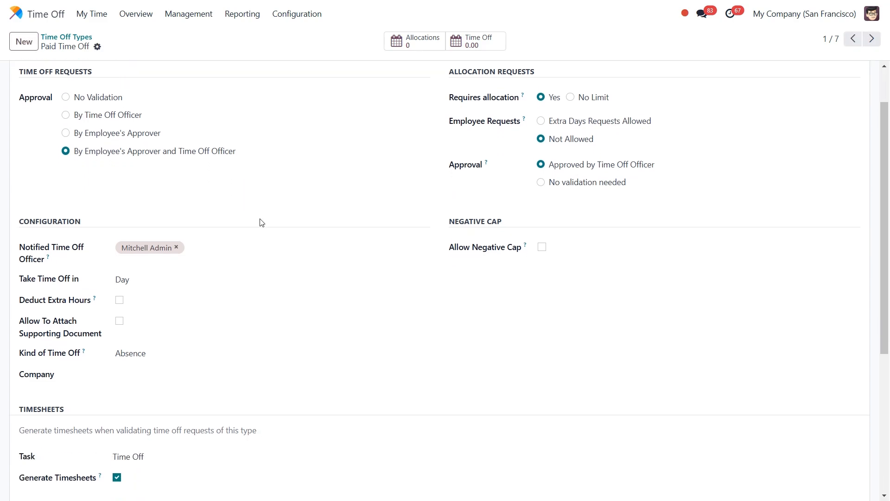
{"action": "scroll", "scroll_direction": "down", "scroll_amount": 3}
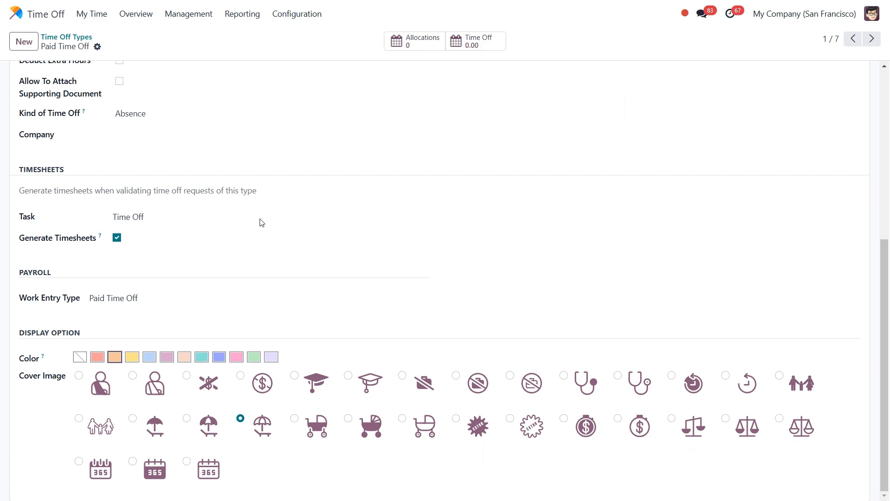
{"action": "mouse_move", "coordinate": [380, 324]}
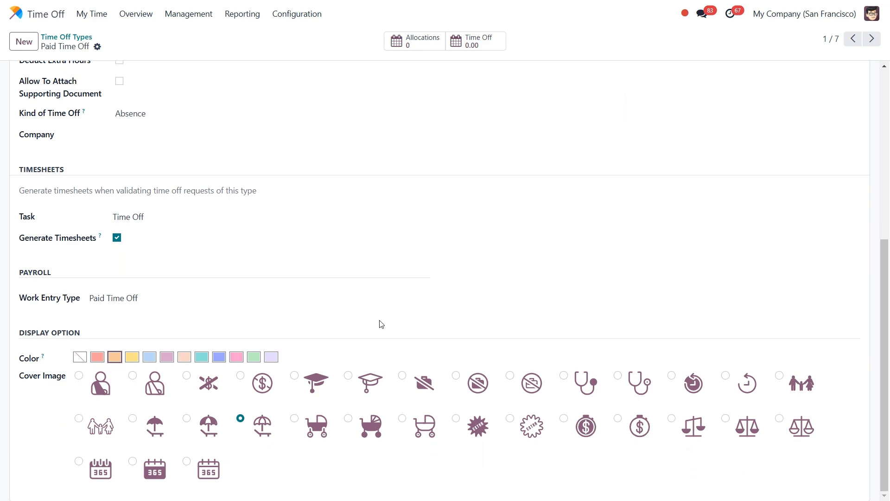